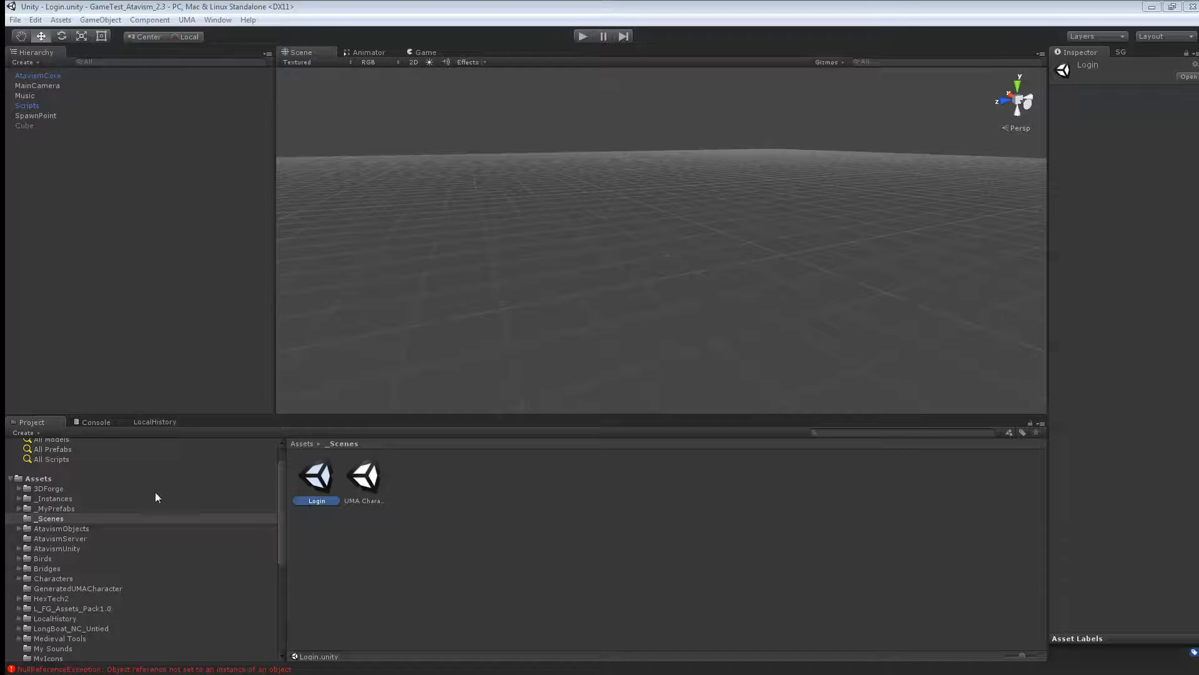
mouse_move(57, 498)
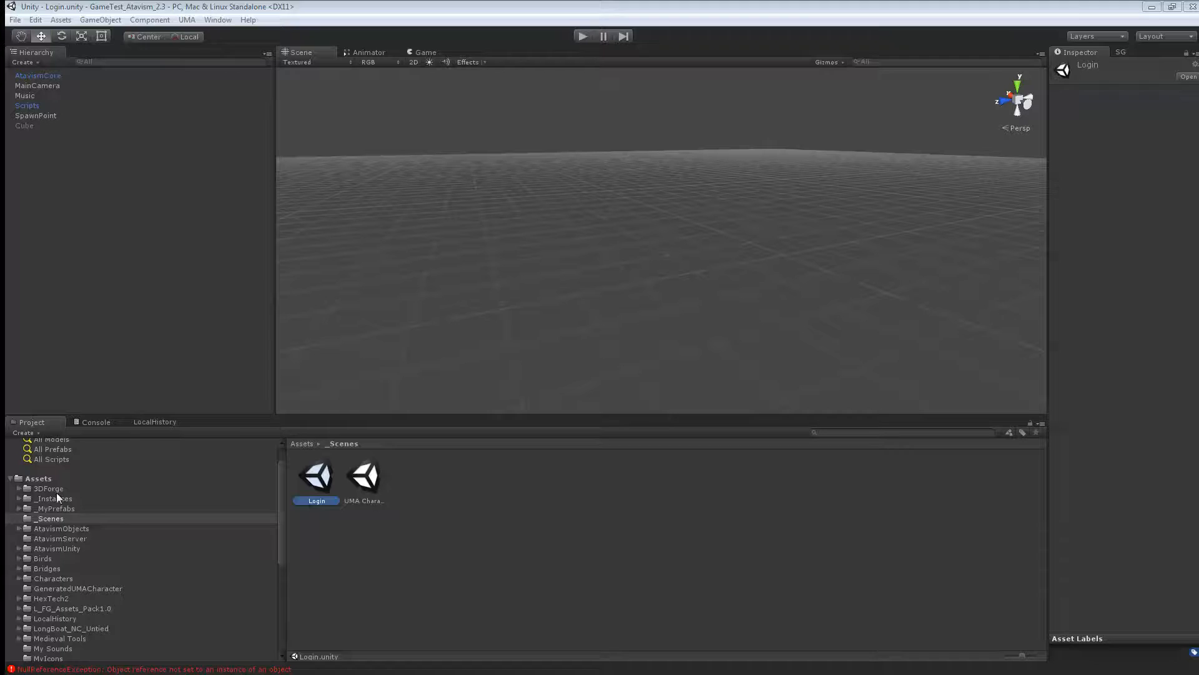
- Open the MainWorld scene from Assets, then replace it with a new empty scene, answering the save prompt
click(54, 497)
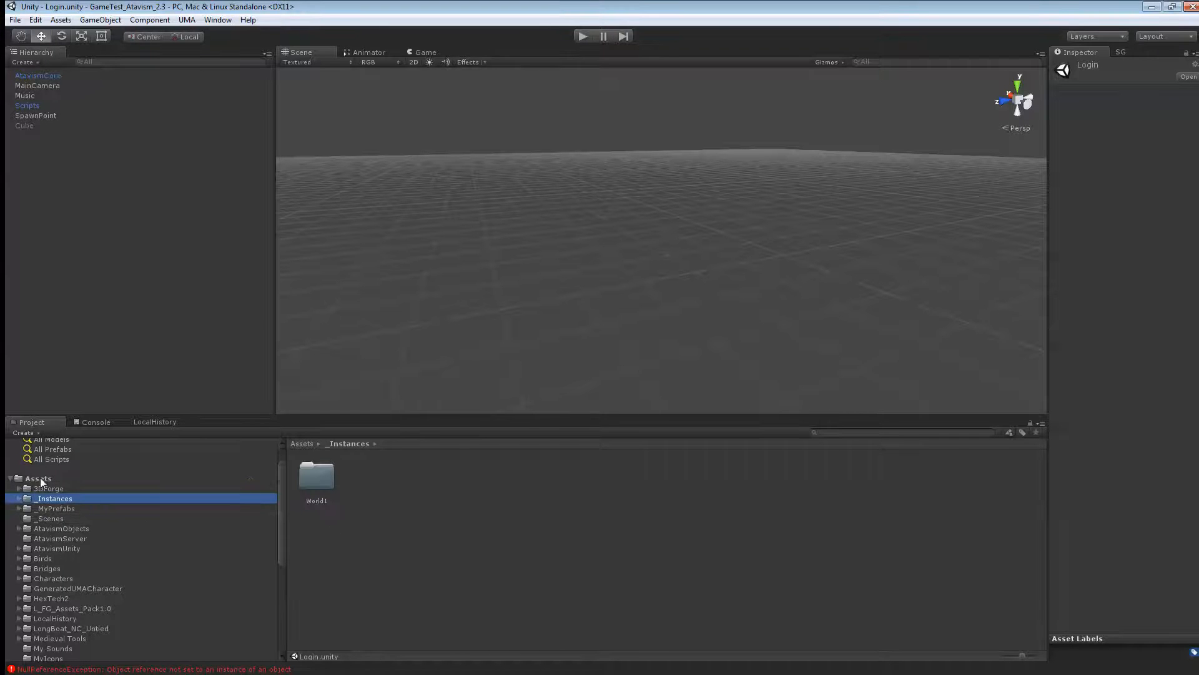
click(37, 477)
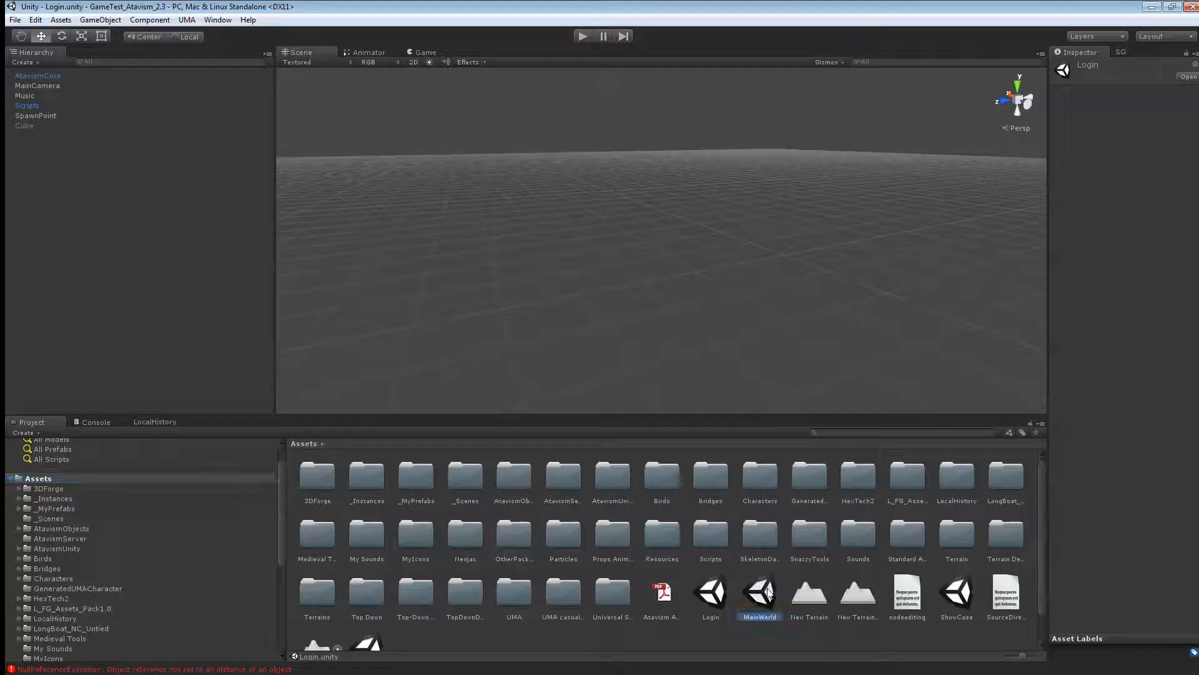
double_click(759, 593)
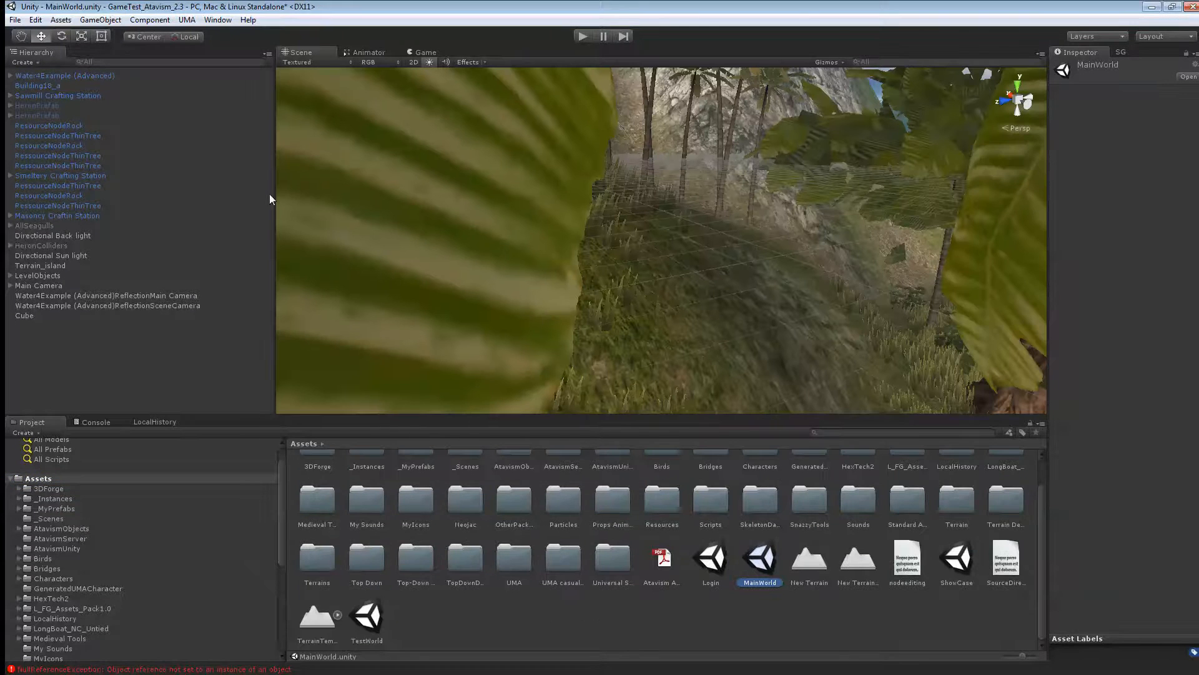
mouse_move(81, 289)
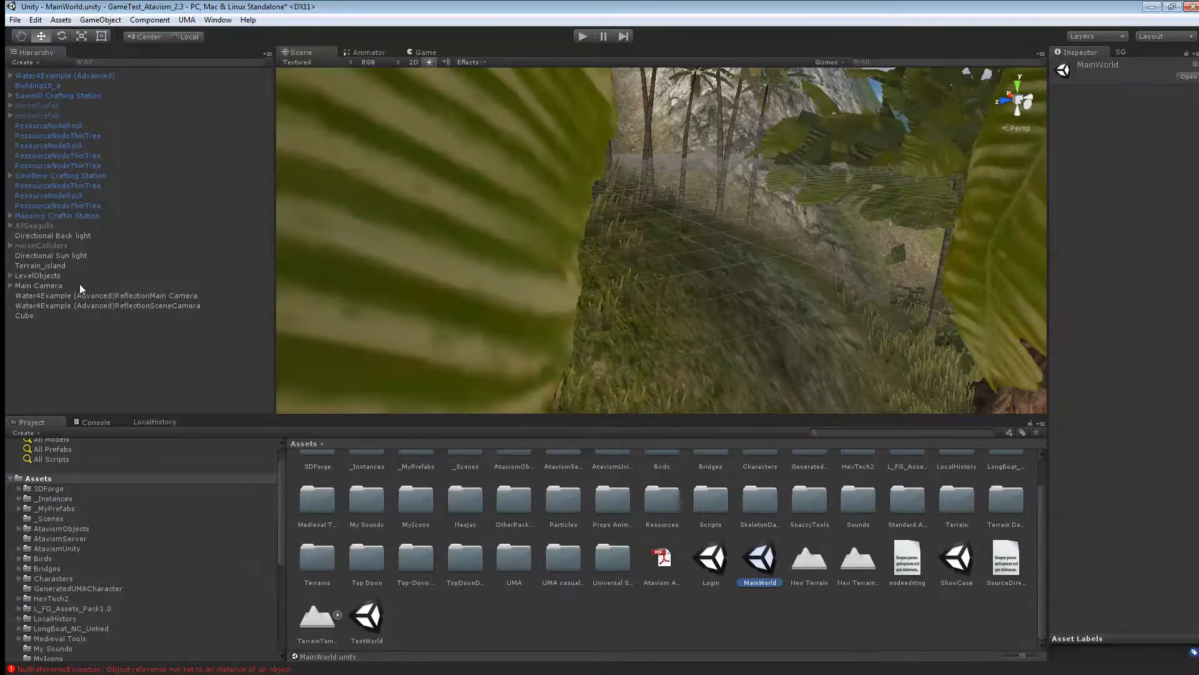
right_click(38, 285)
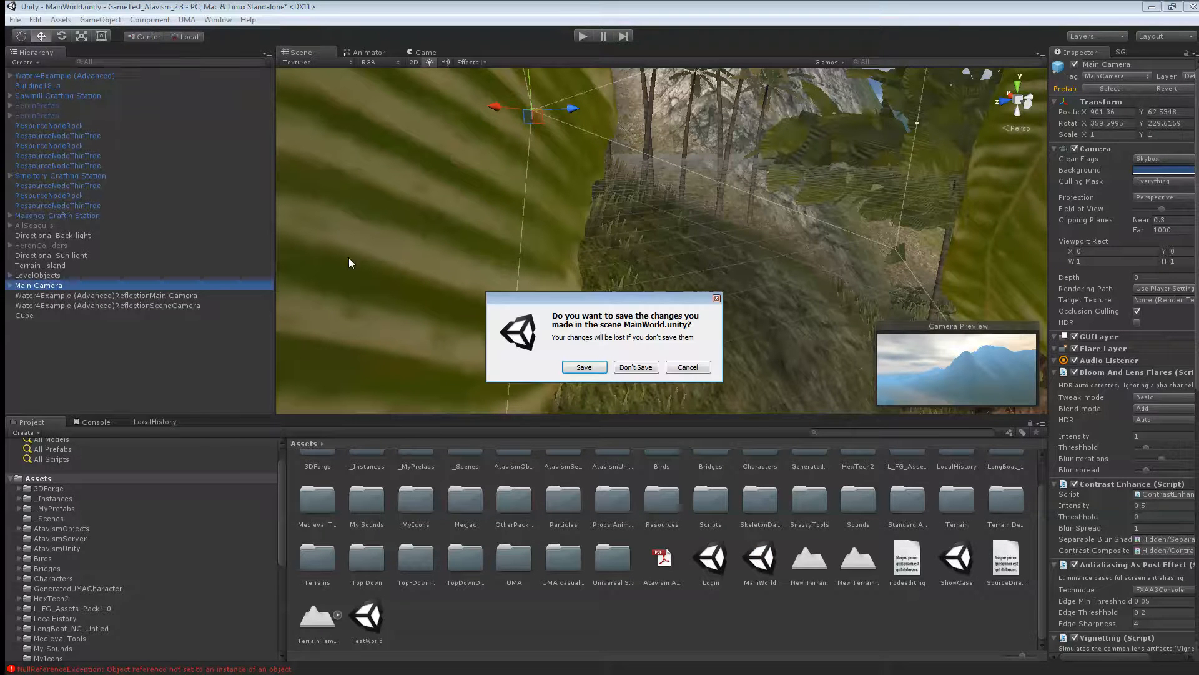
click(636, 367)
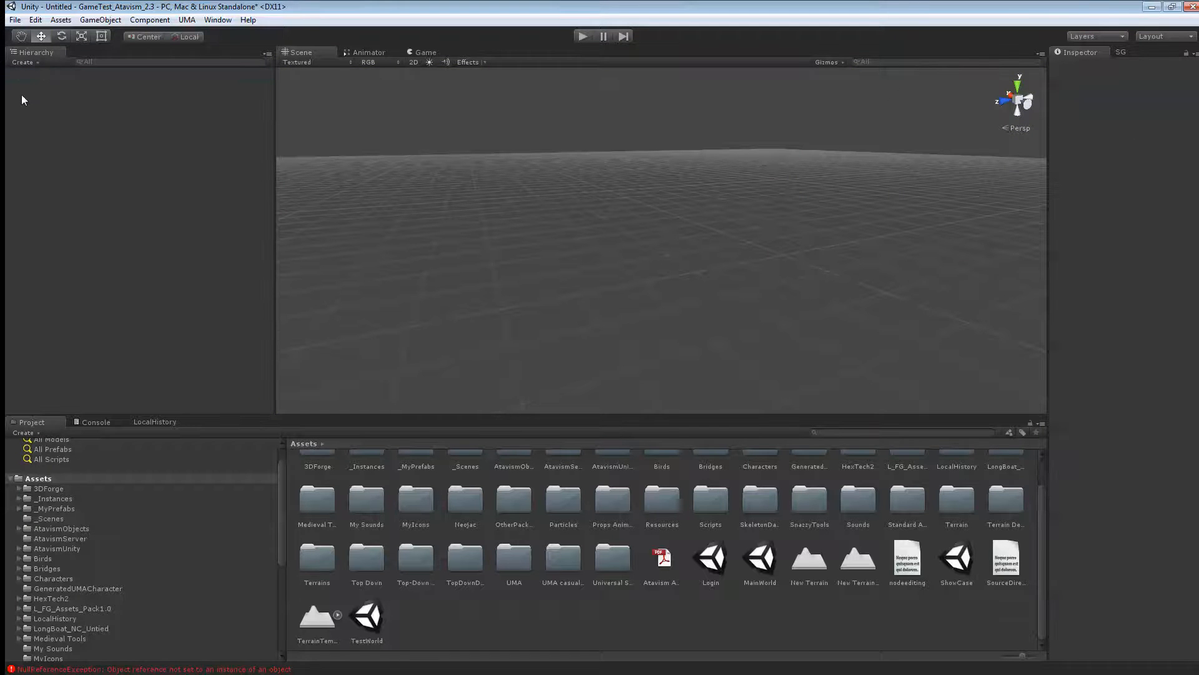
- Add a Terrain object to the untitled scene and select its Paint Texture tool
right_click(23, 100)
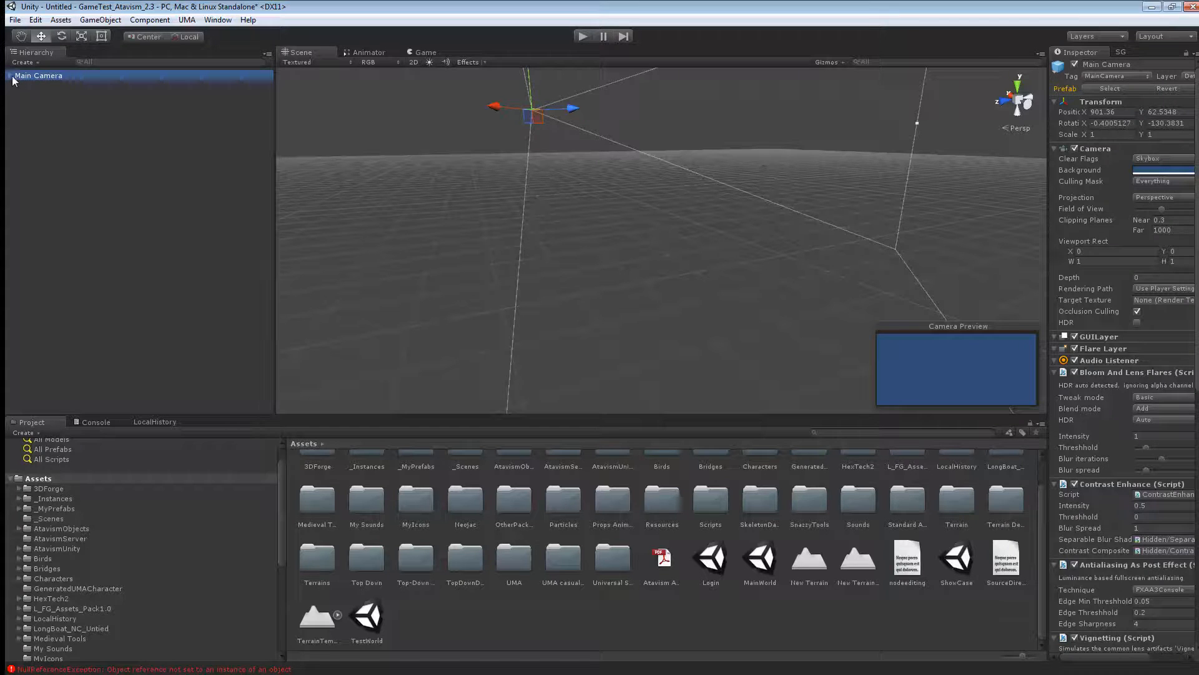
click(4, 75)
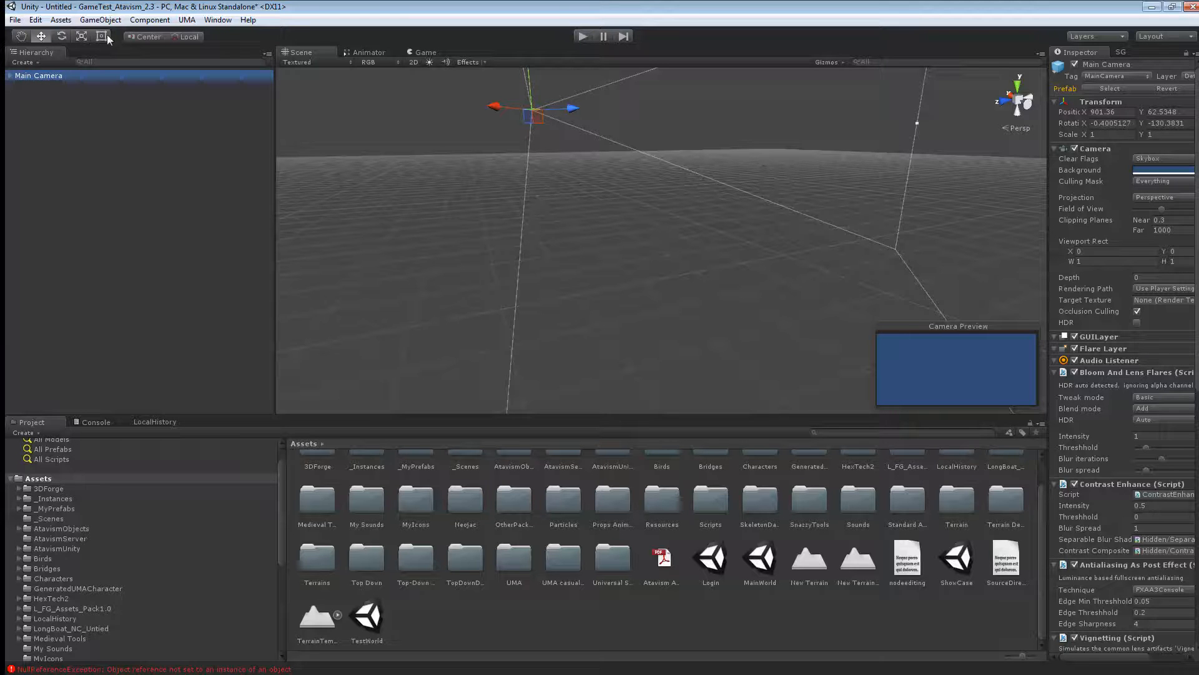
click(99, 19)
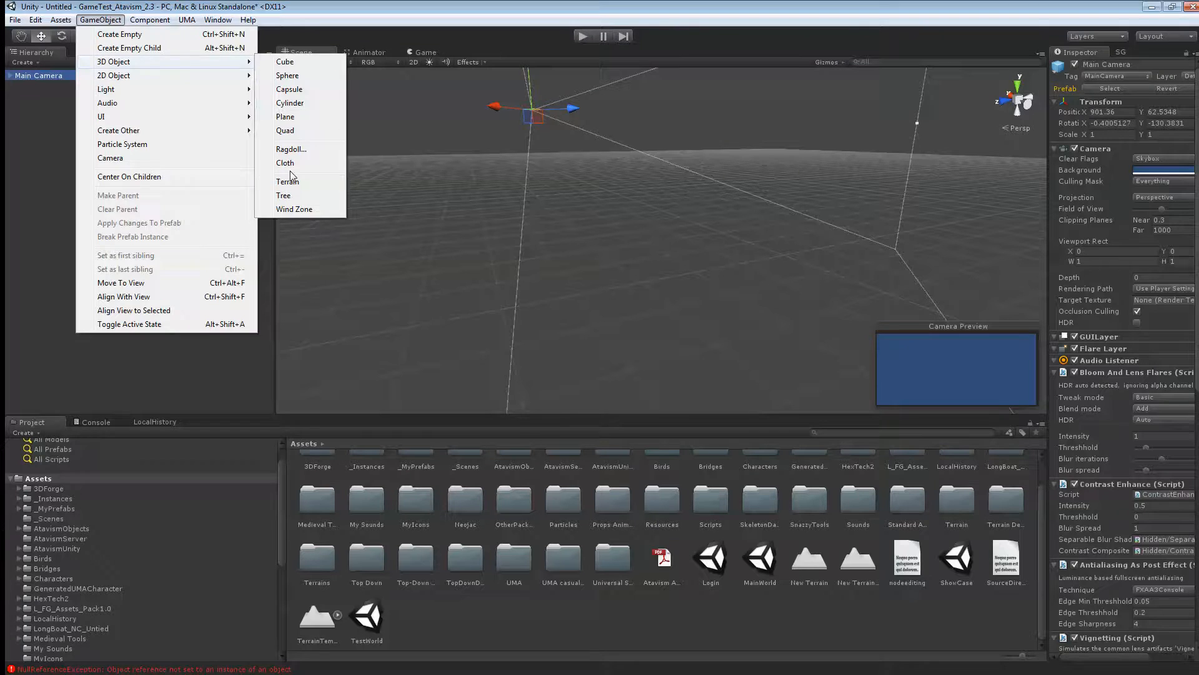
click(288, 181)
text(-100)
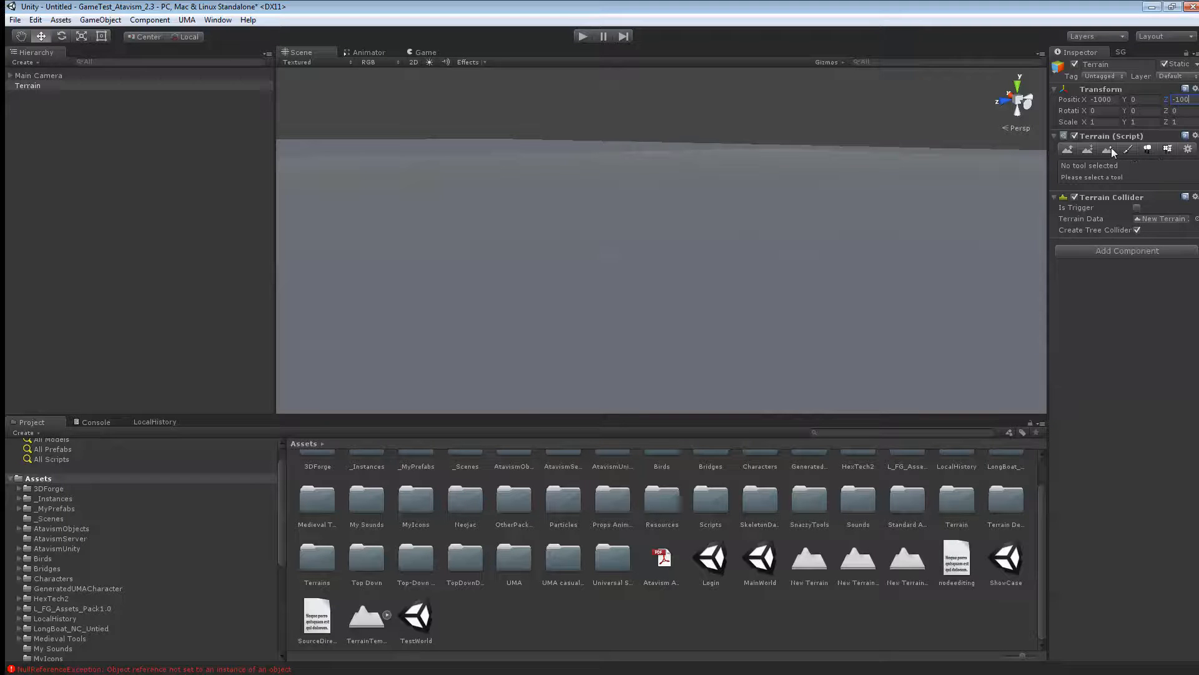
click(1128, 149)
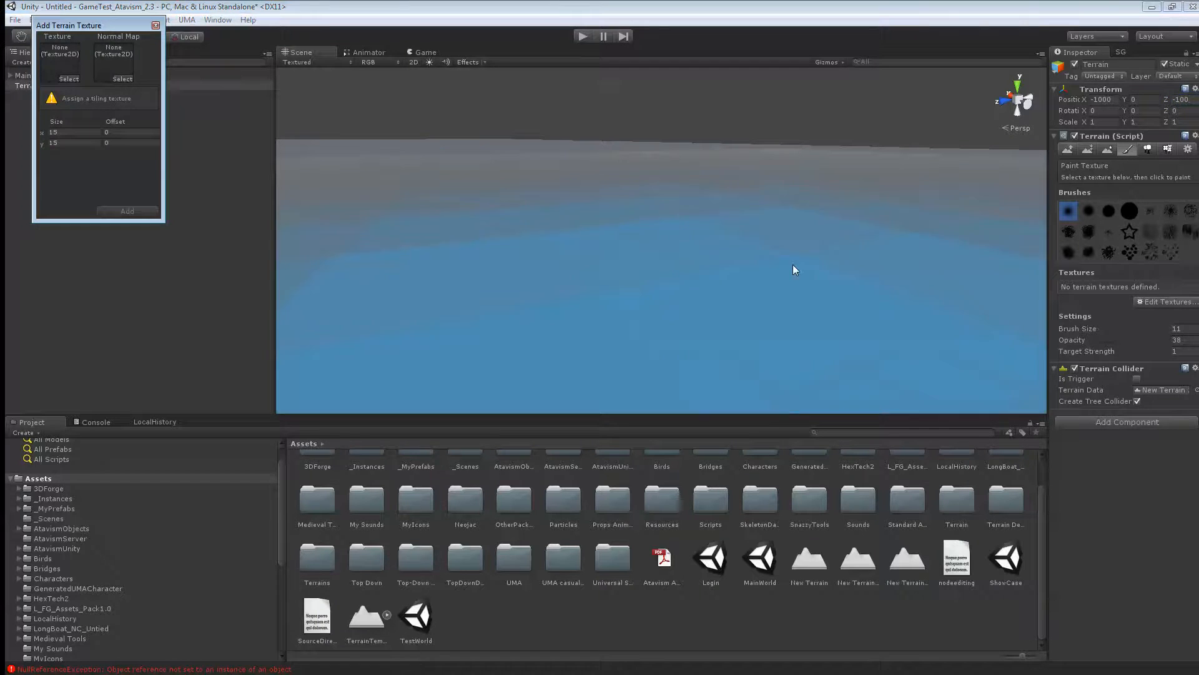
- Cover the terrain with a grass texture found by searching 'grass'
click(69, 79)
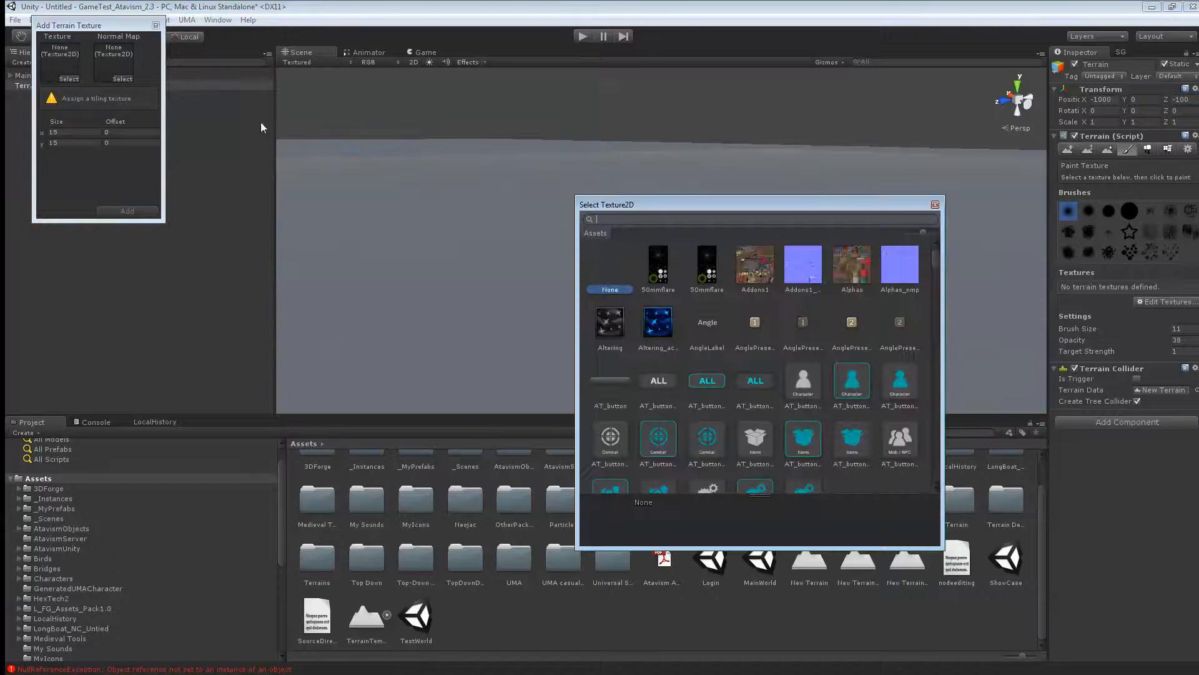
text(grass)
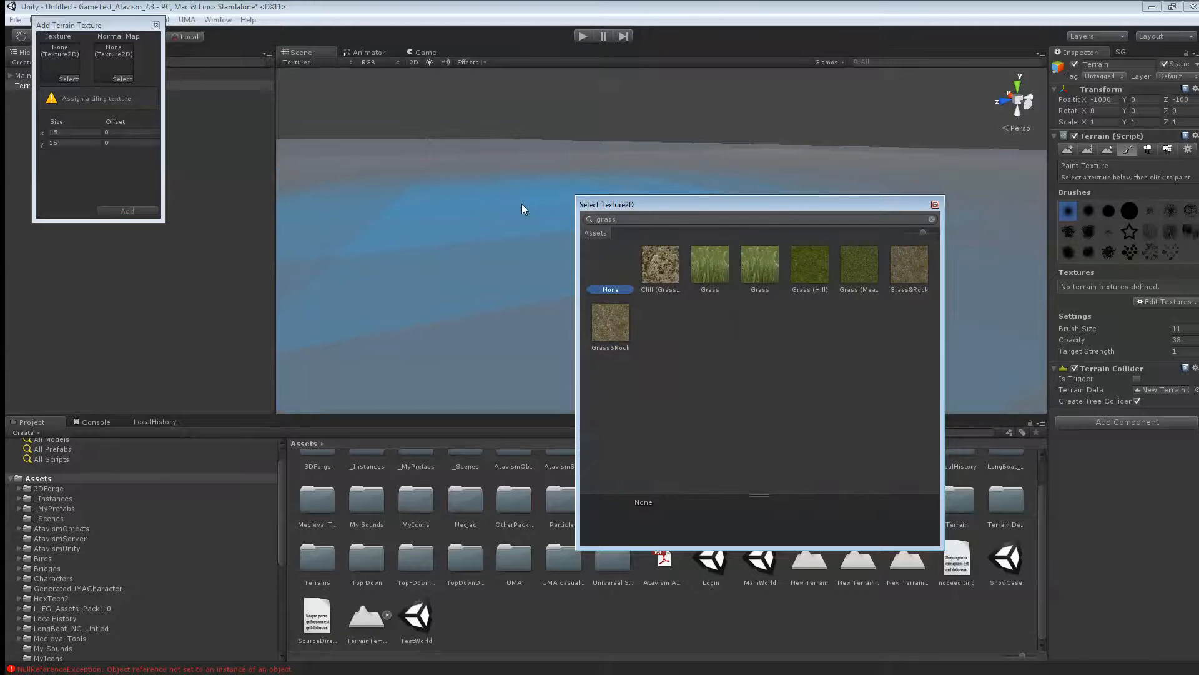
double_click(709, 266)
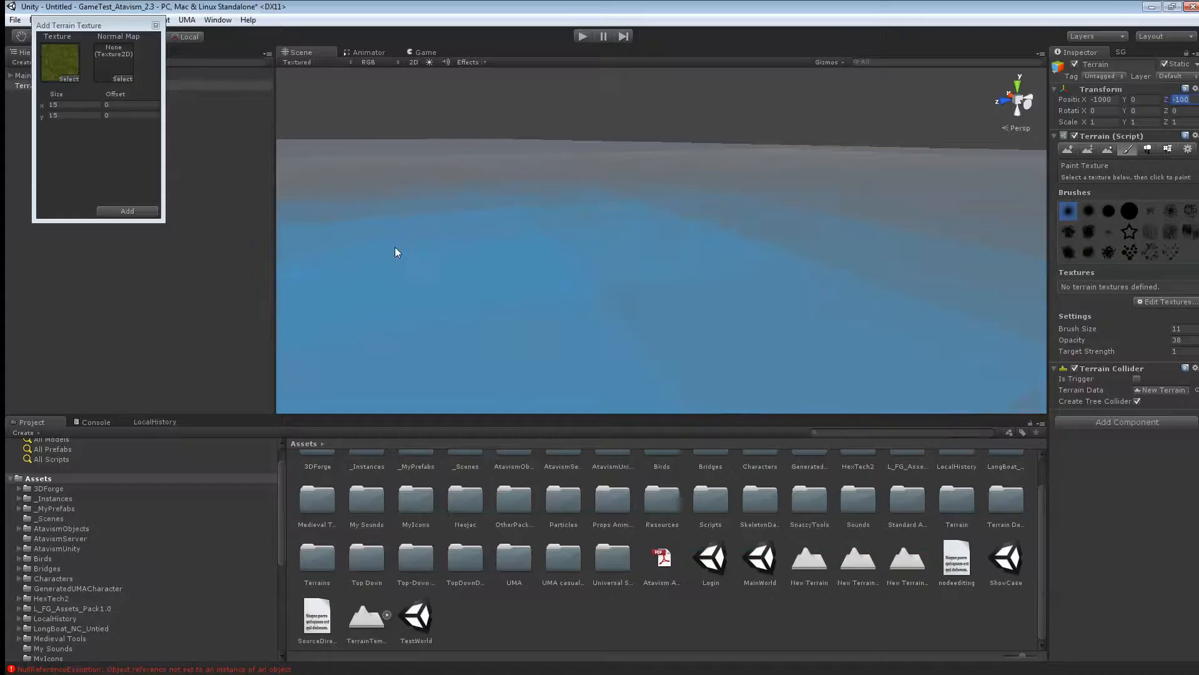
click(126, 211)
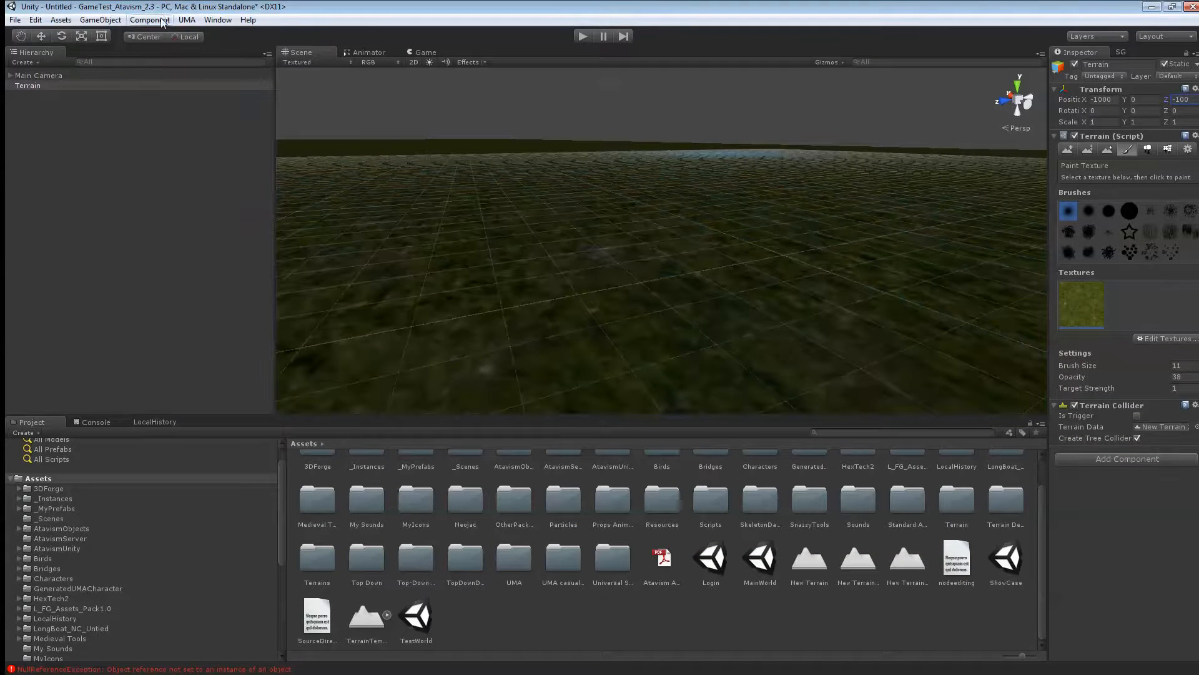
- Add a Directional Light and set its Position Y to 100
click(99, 20)
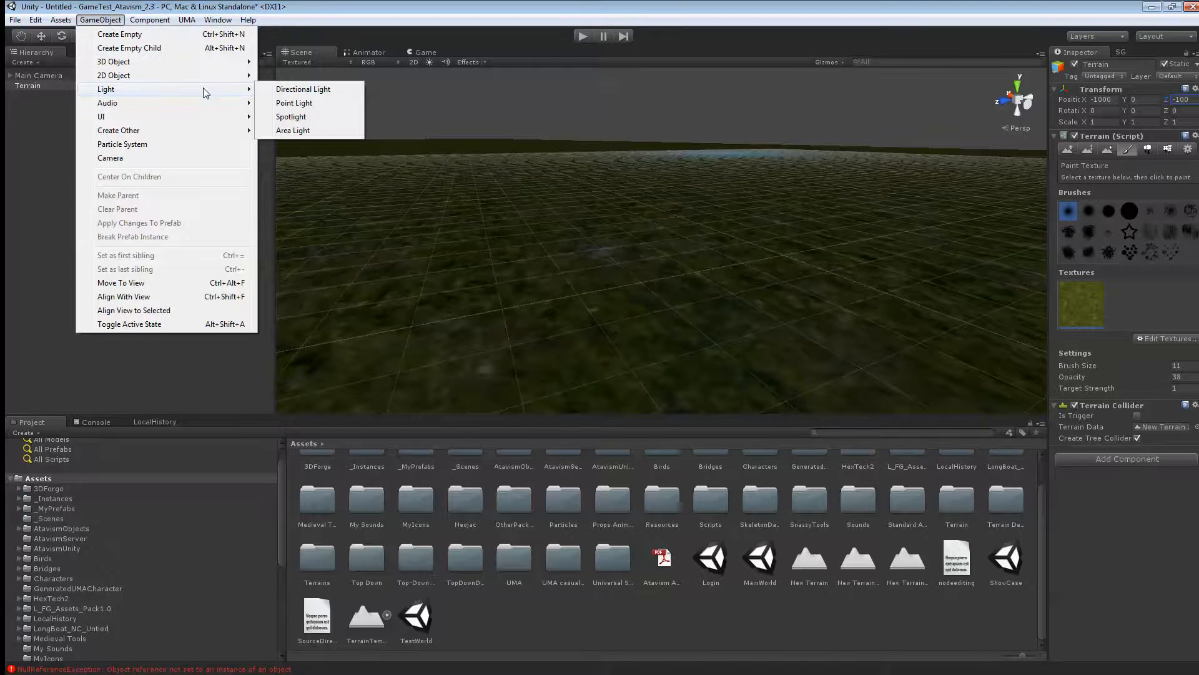
click(303, 89)
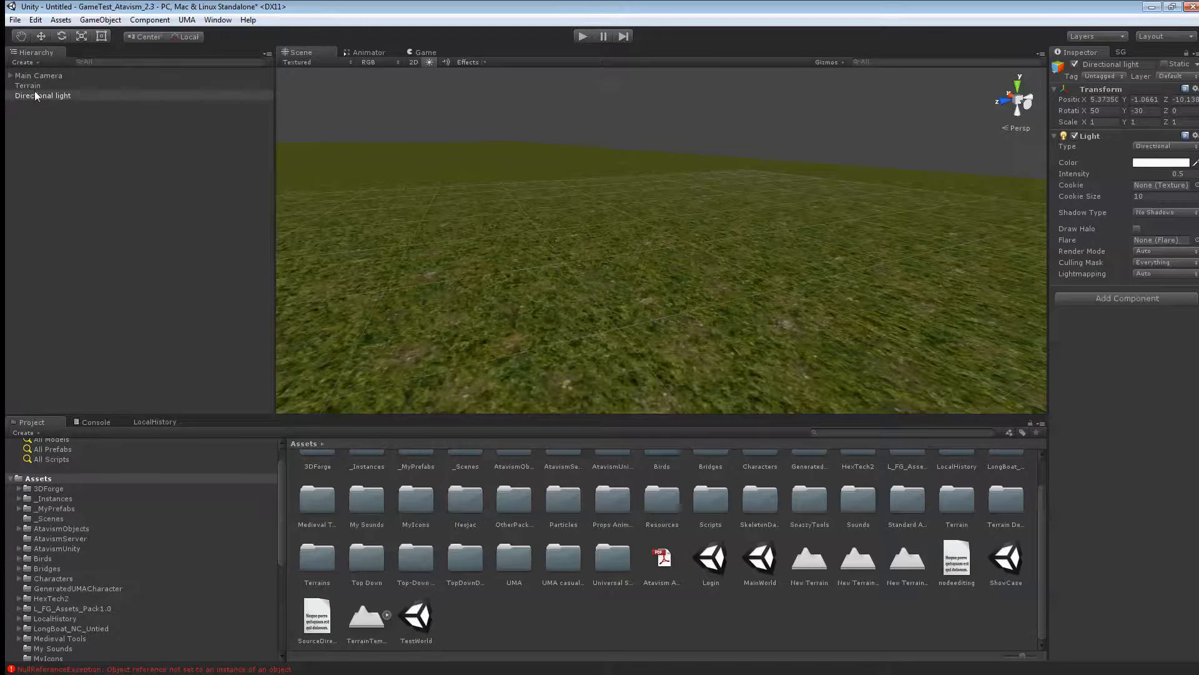
click(43, 95)
text(0)
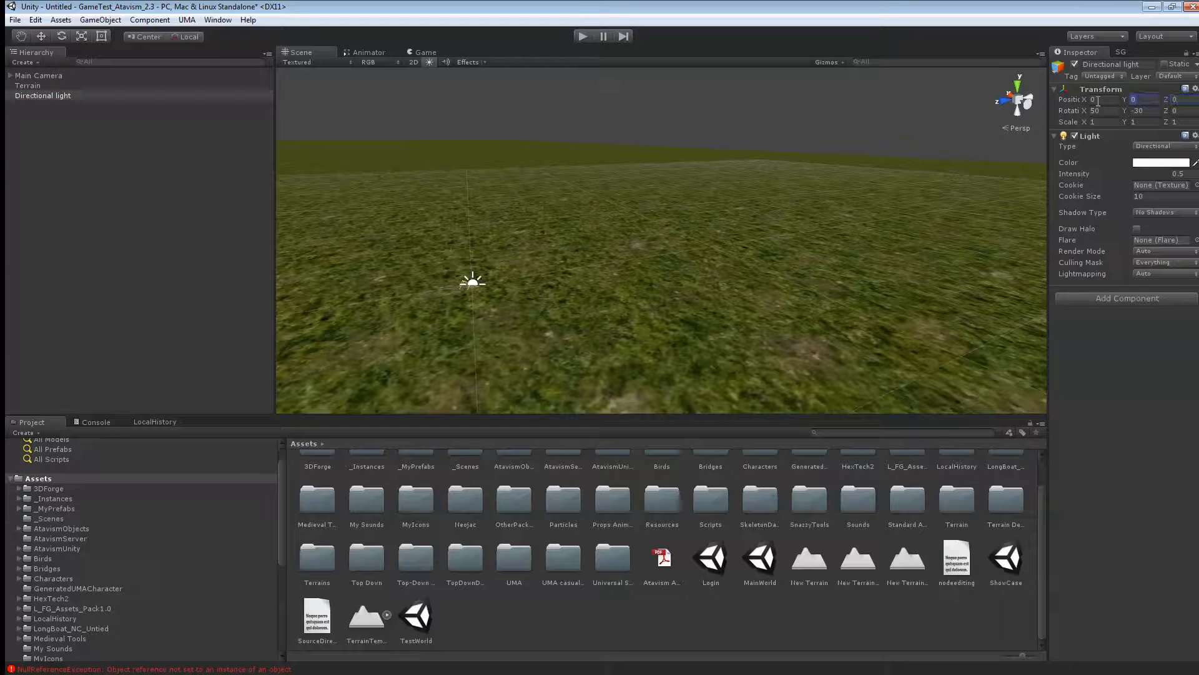
text(100)
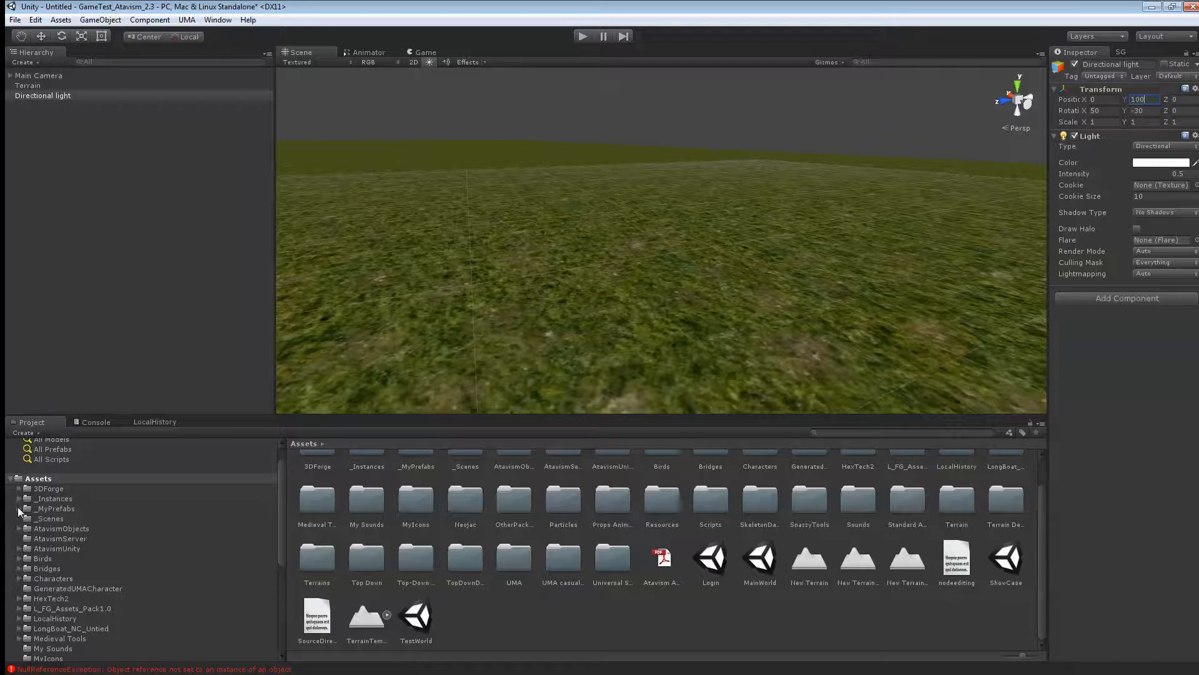
- Place the Portal1 prefab from _MyPrefabs > Portals onto the terrain at the origin
click(54, 518)
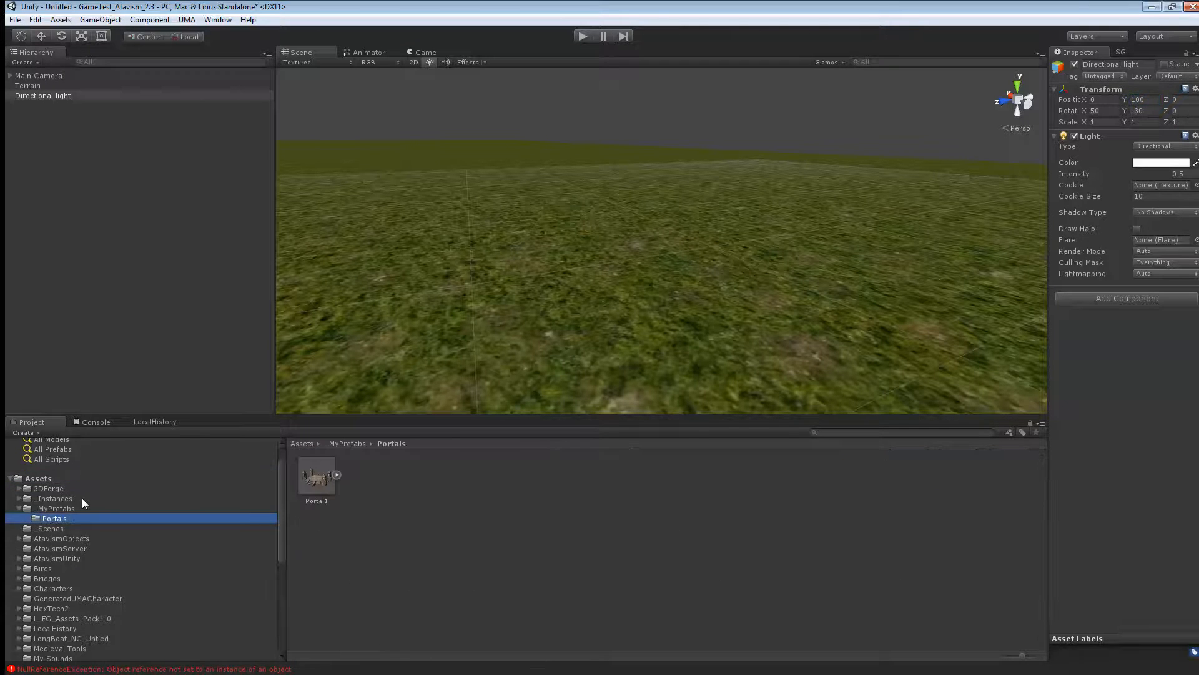
drag(316, 474, 490, 260)
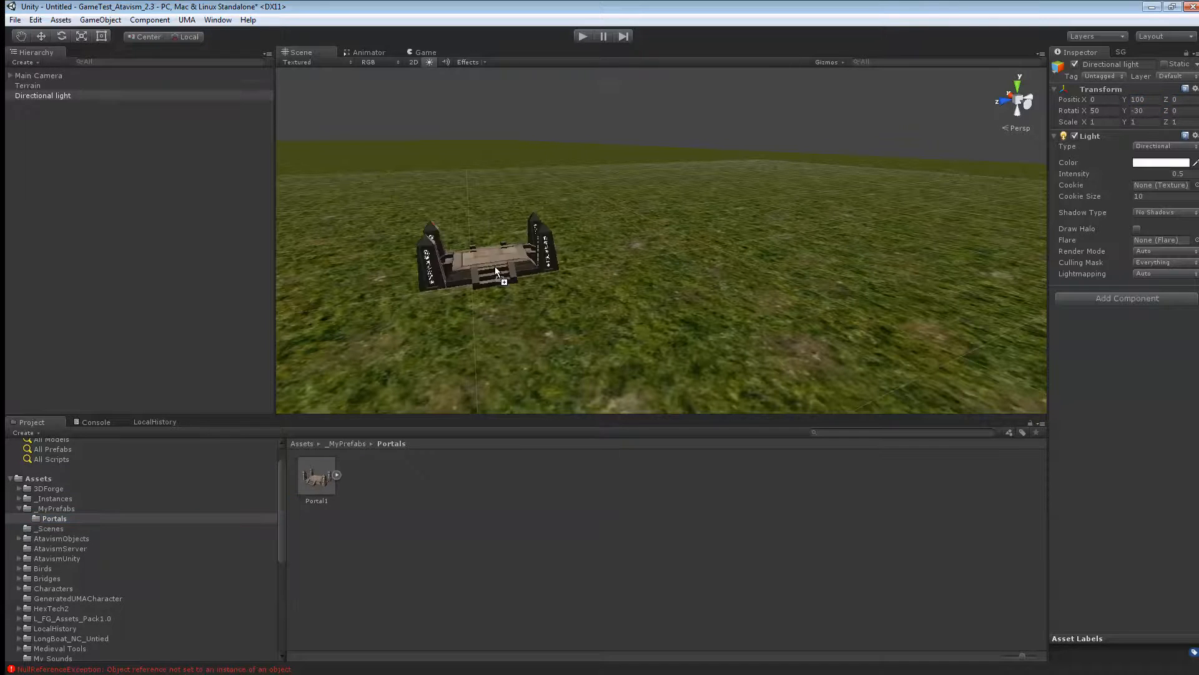
click(490, 260)
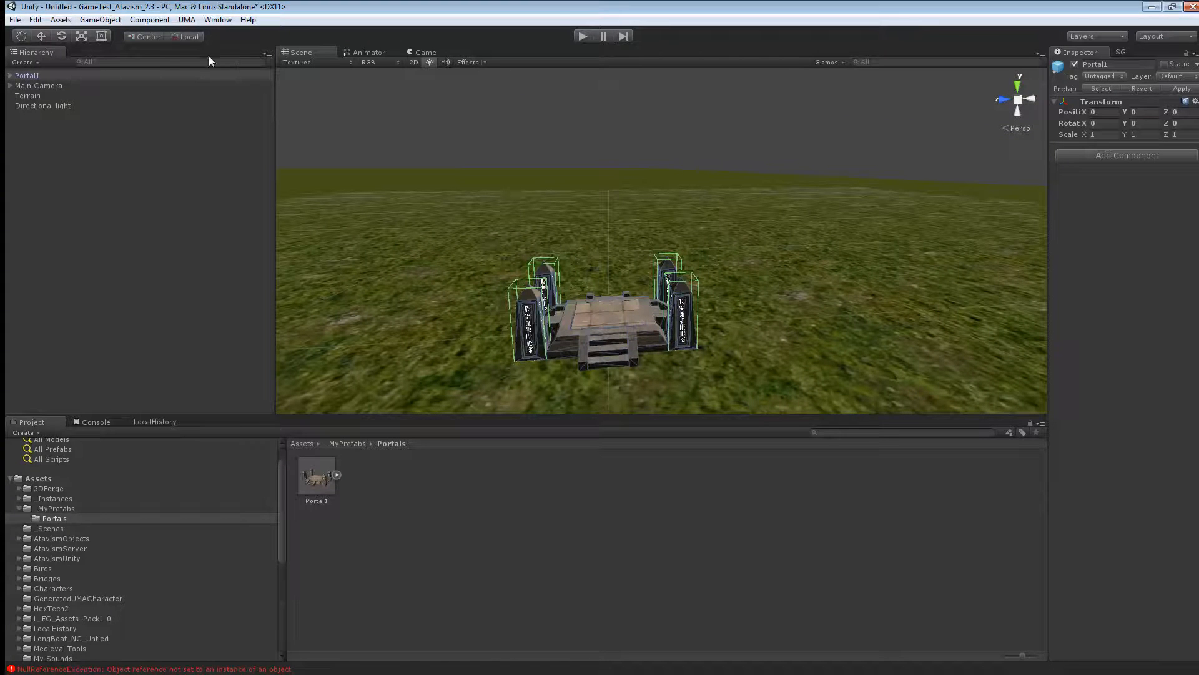
- Create an invisible trigger Cube at Y 1.5 and attach the Instance Portal script
click(100, 20)
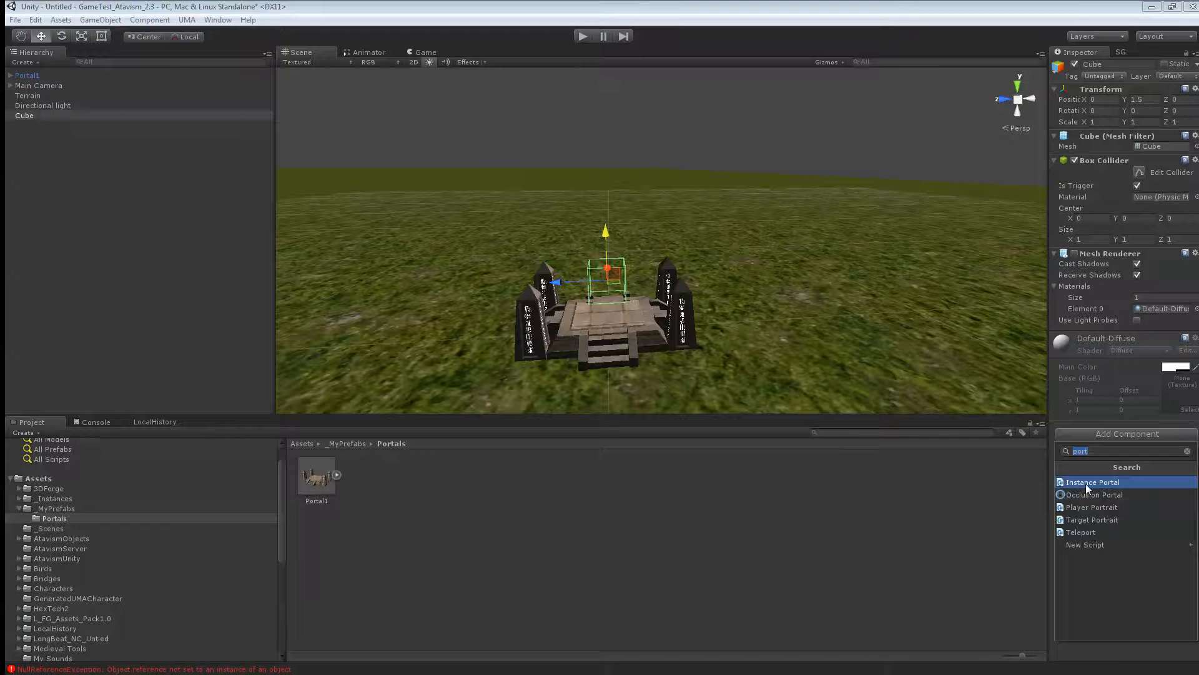
click(1093, 482)
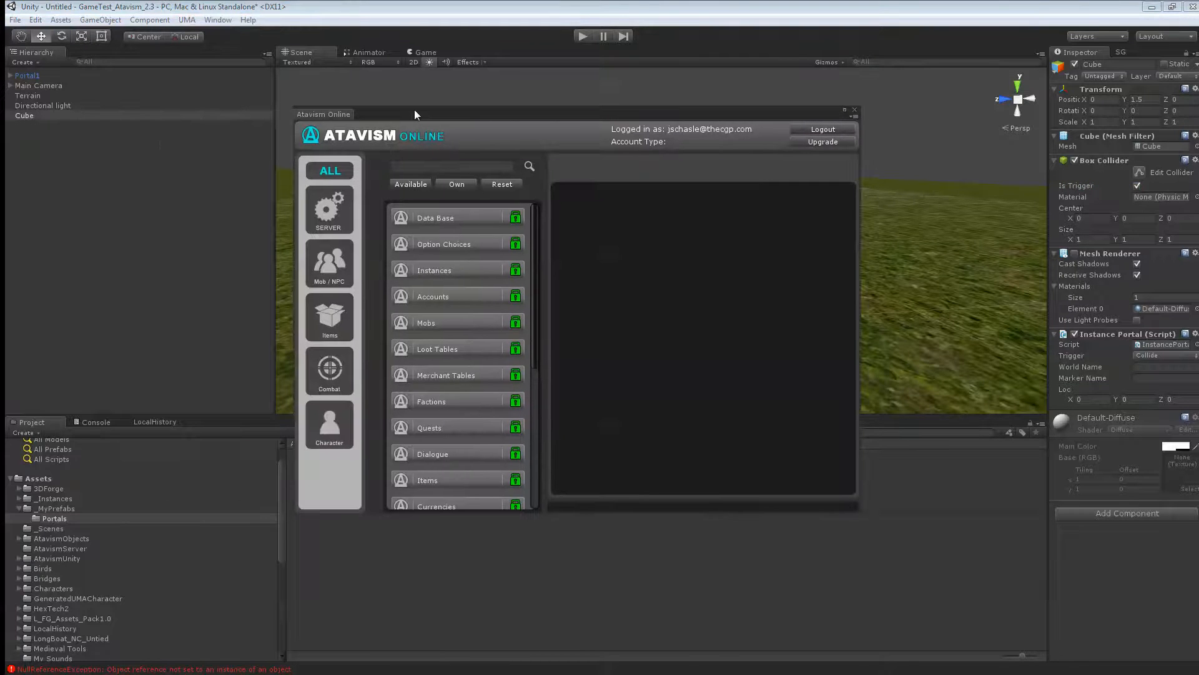
- Create and save a TestWorld1 instance with a spawn marker linked to the Cube
click(435, 270)
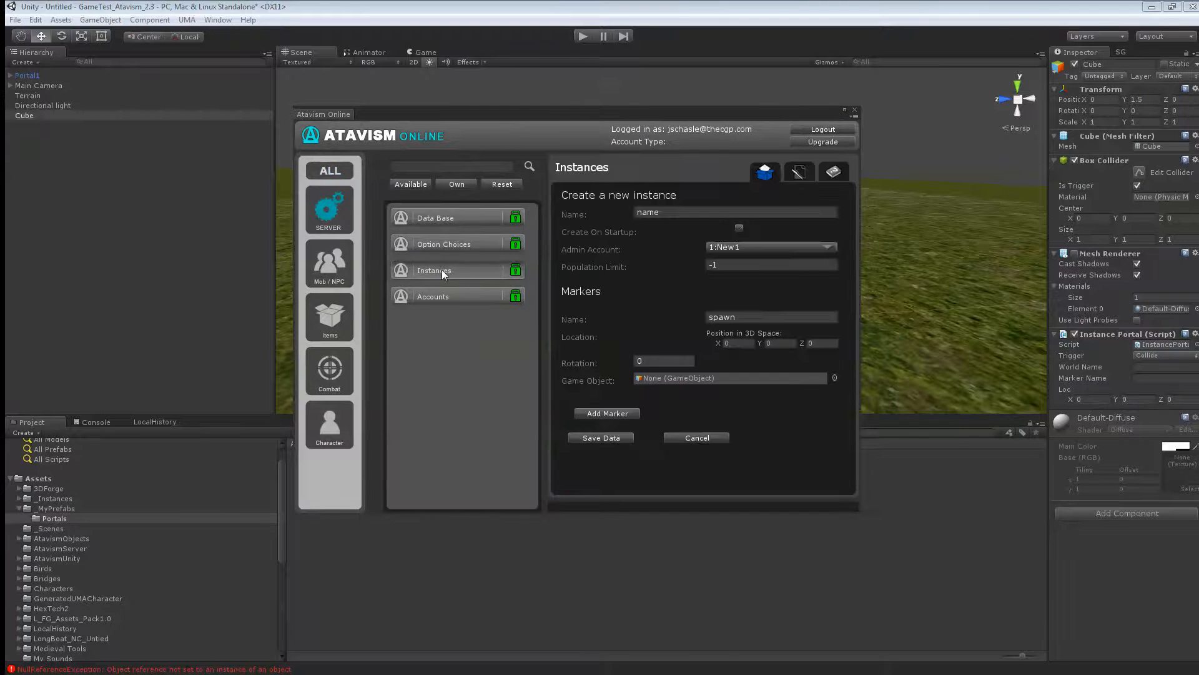
click(735, 212)
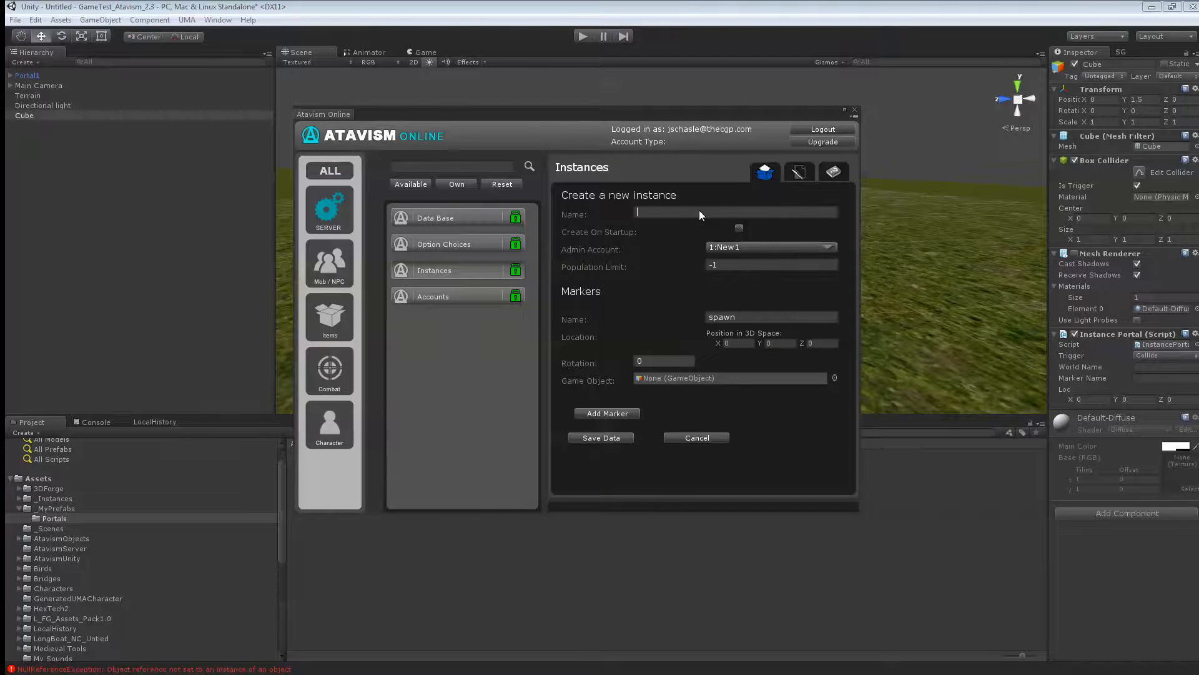
text(name)
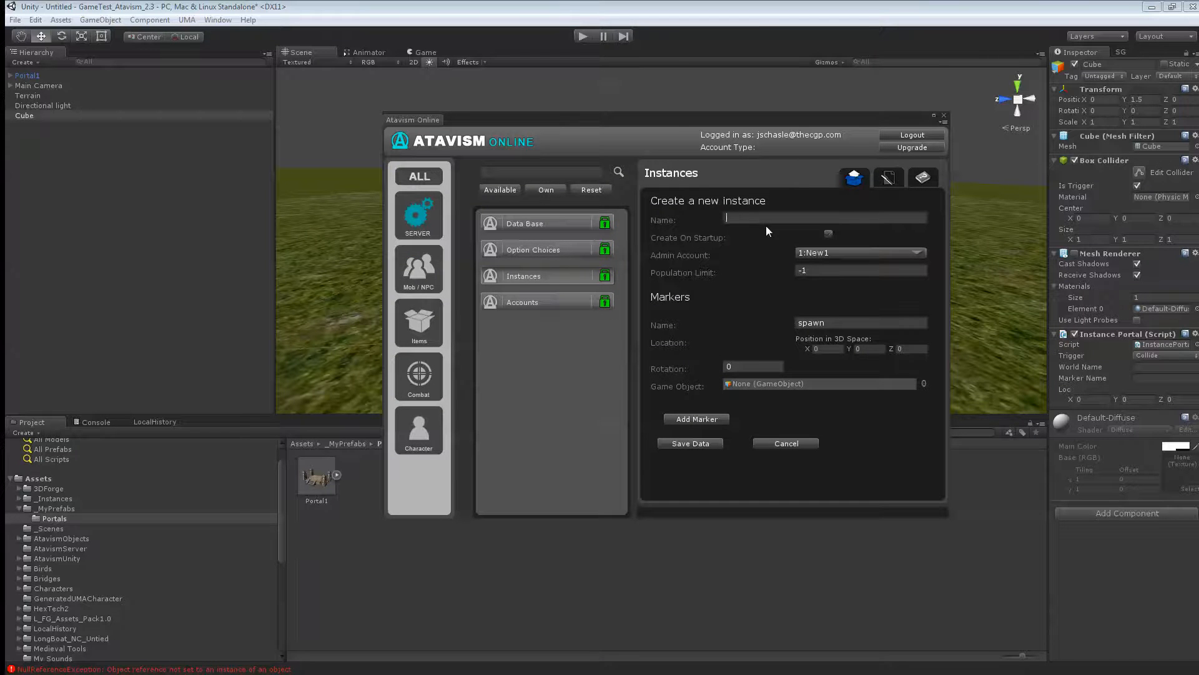
text(TestWorld1)
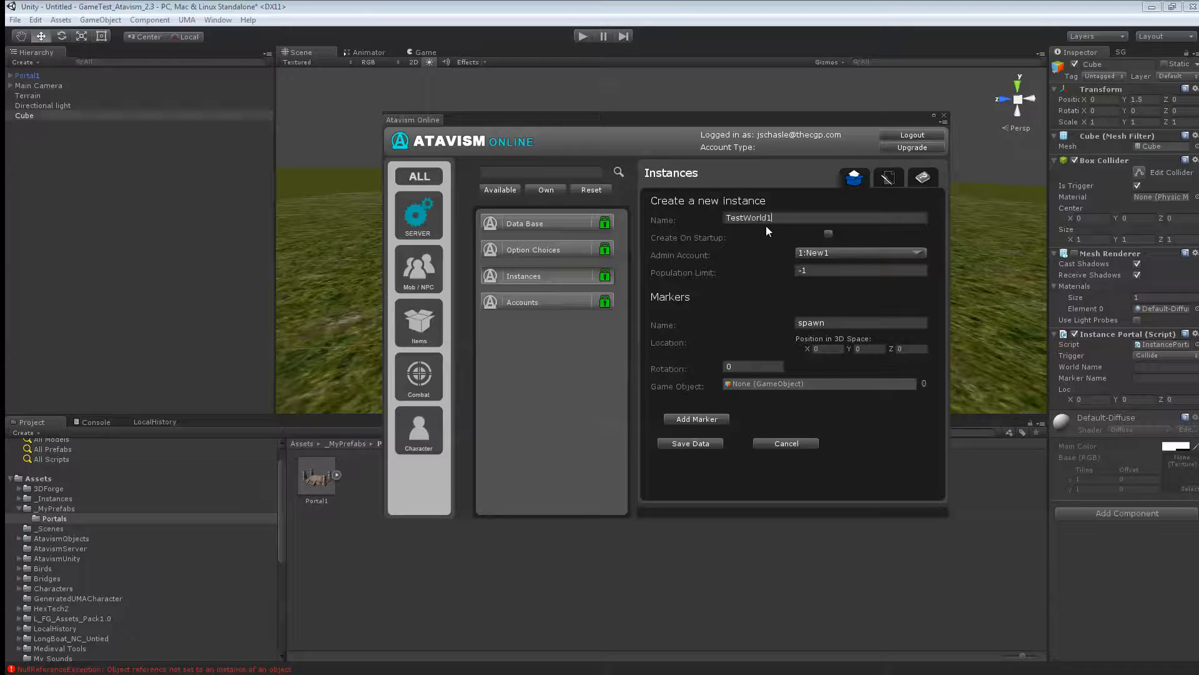
mouse_move(674, 386)
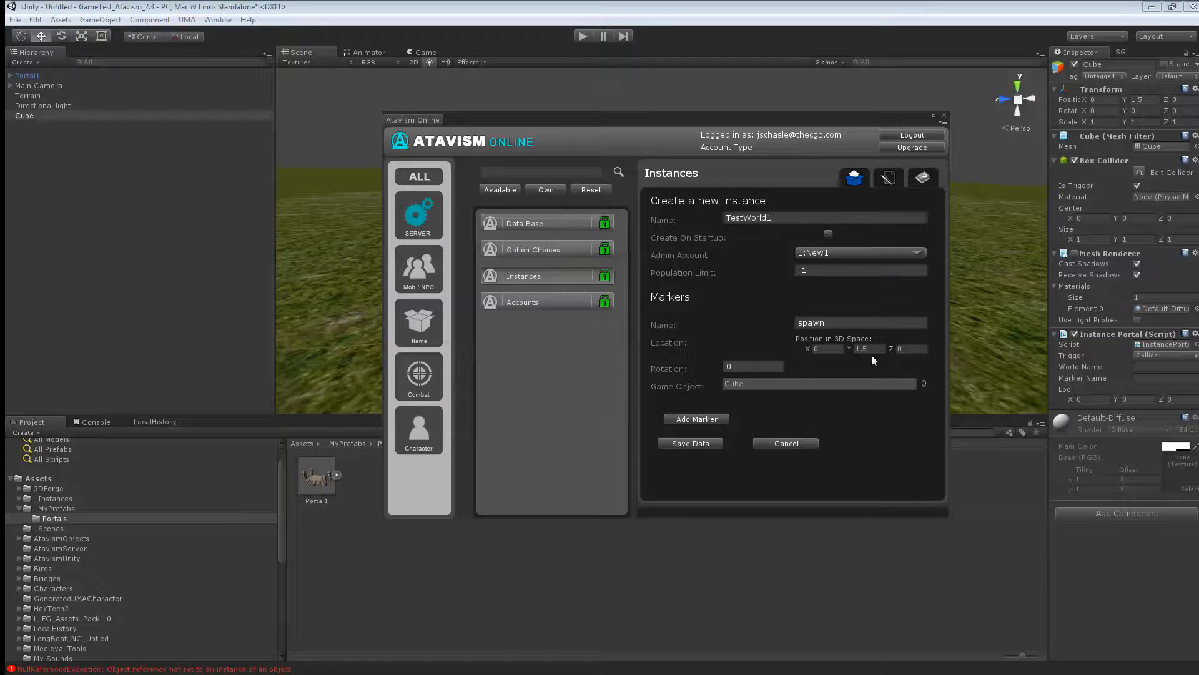
click(689, 443)
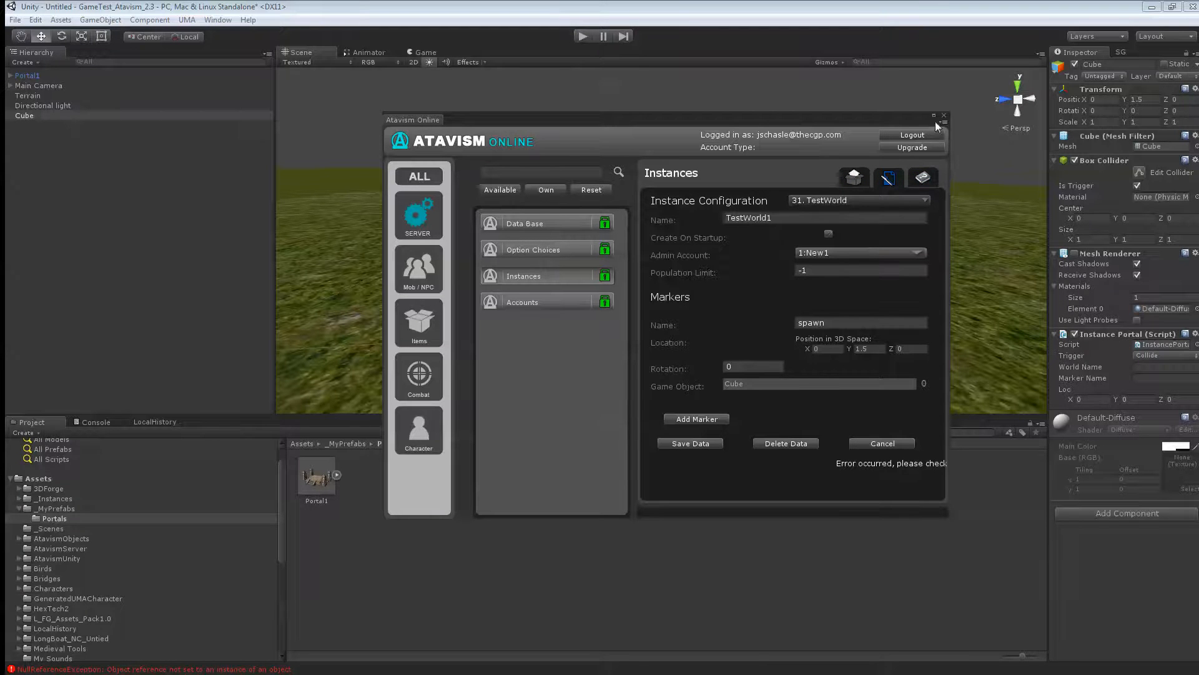
- Close the Atavism window, reopen the Instances editor briefly, and close it again
click(943, 116)
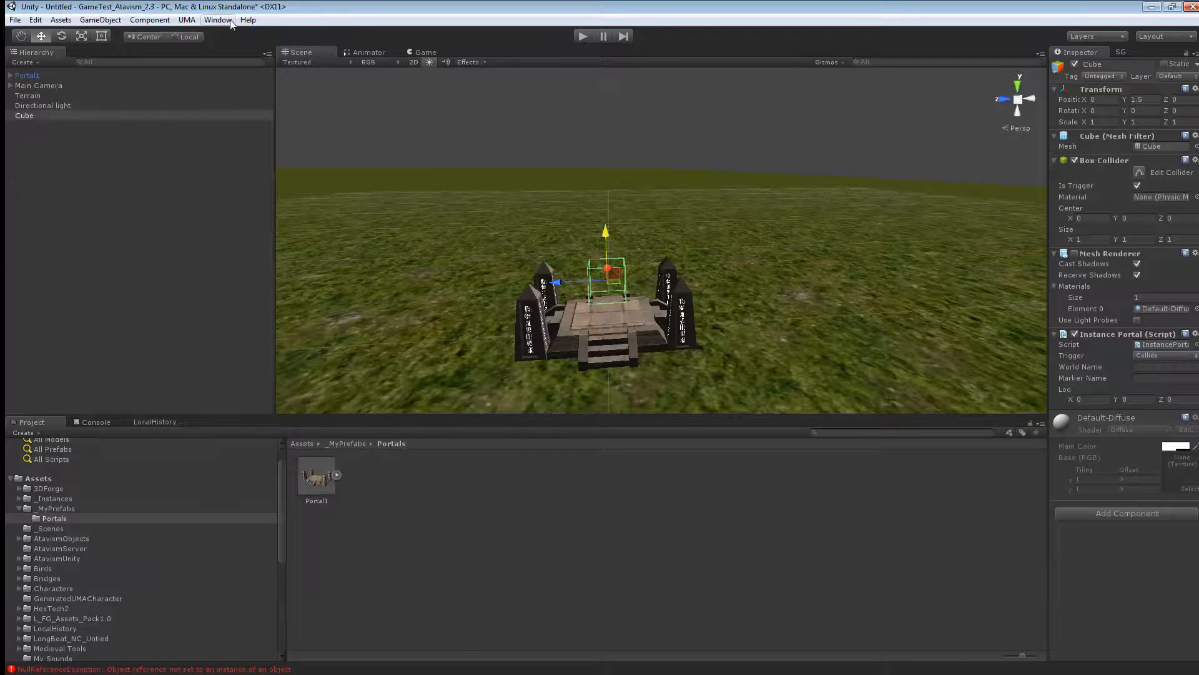
click(218, 19)
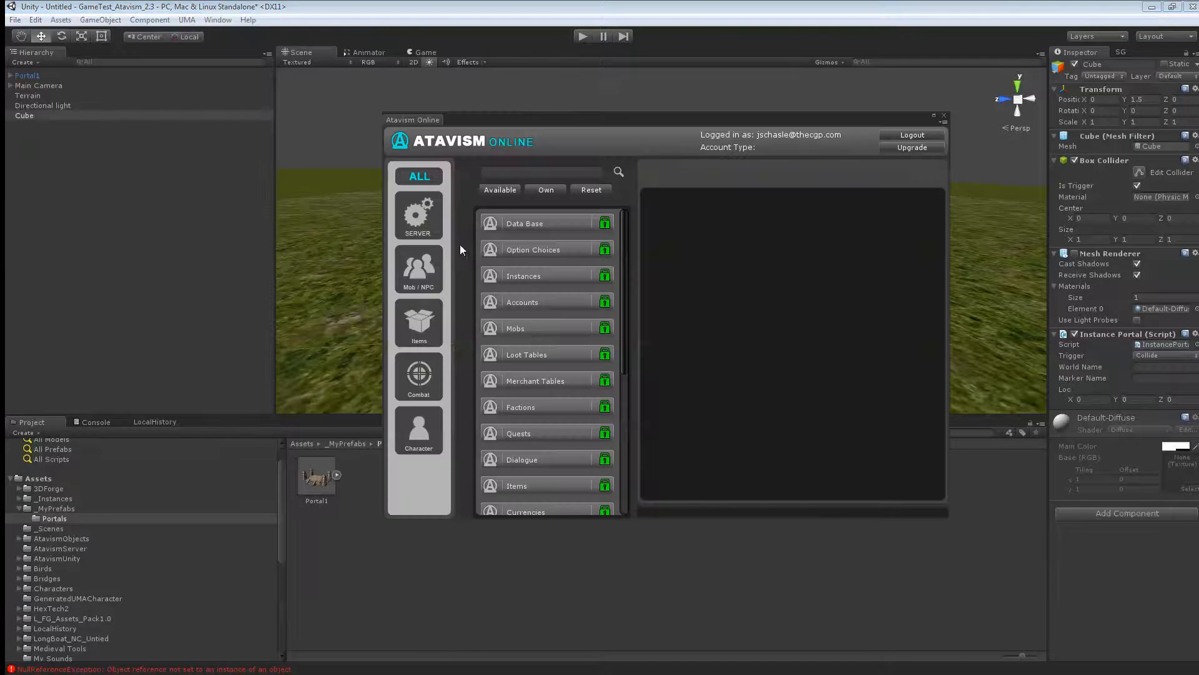
click(524, 275)
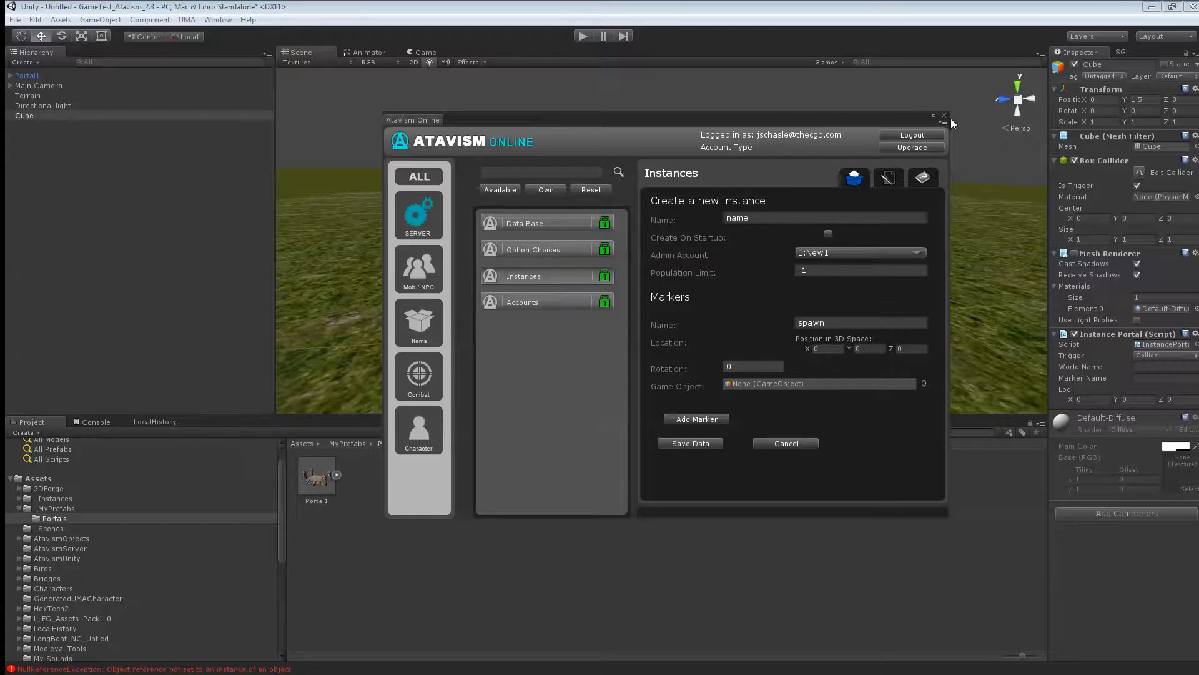
click(944, 116)
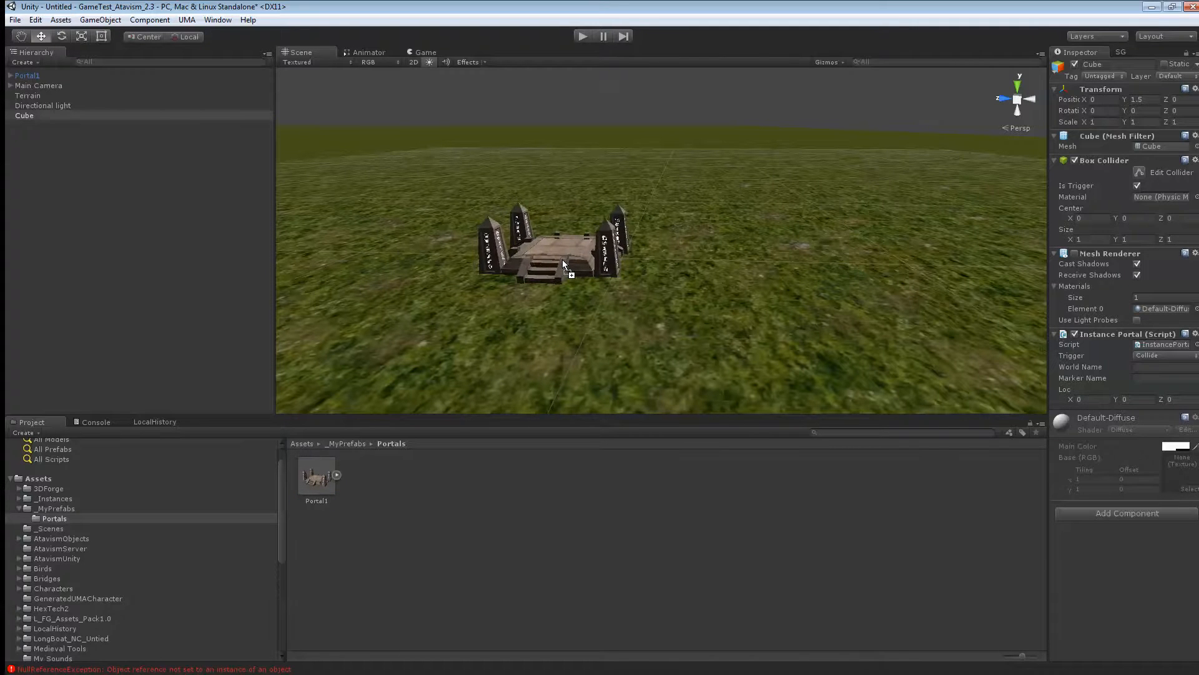
- Duplicate the portal and Cube toward Z 32 and bring up Atavism Online
click(24, 126)
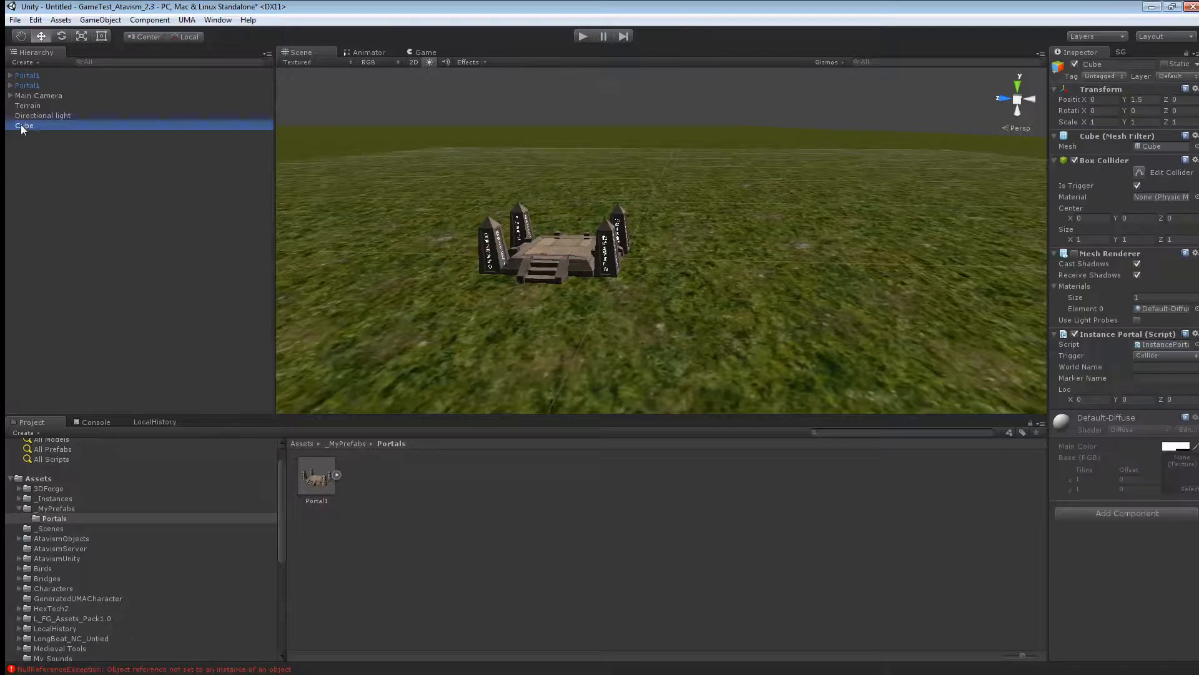
mouse_move(35, 142)
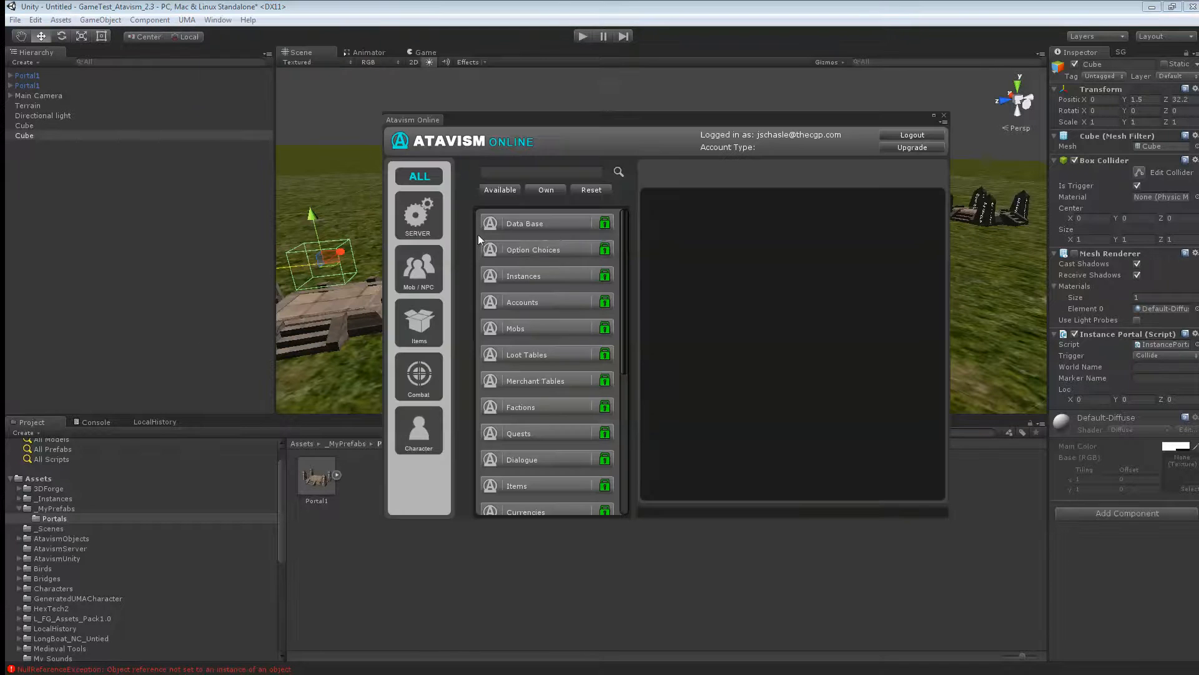
- Check TestWorld1 is listed in the Instance Configuration dropdown, then return to the scene
click(524, 276)
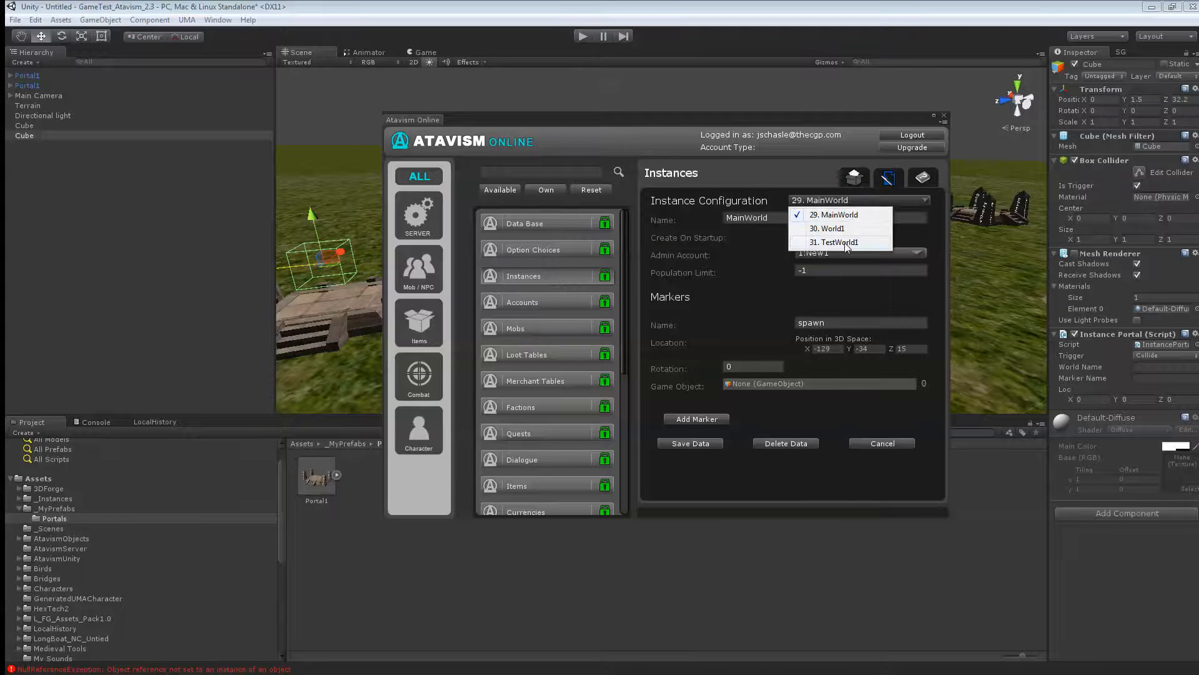
click(834, 242)
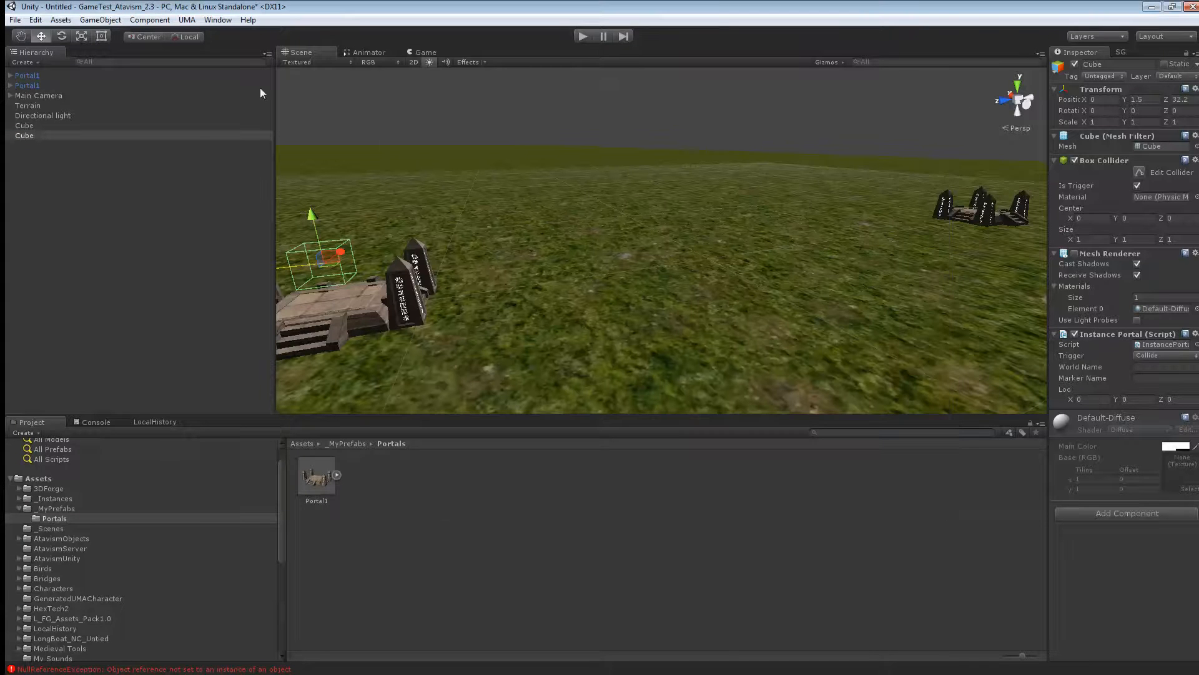
click(24, 135)
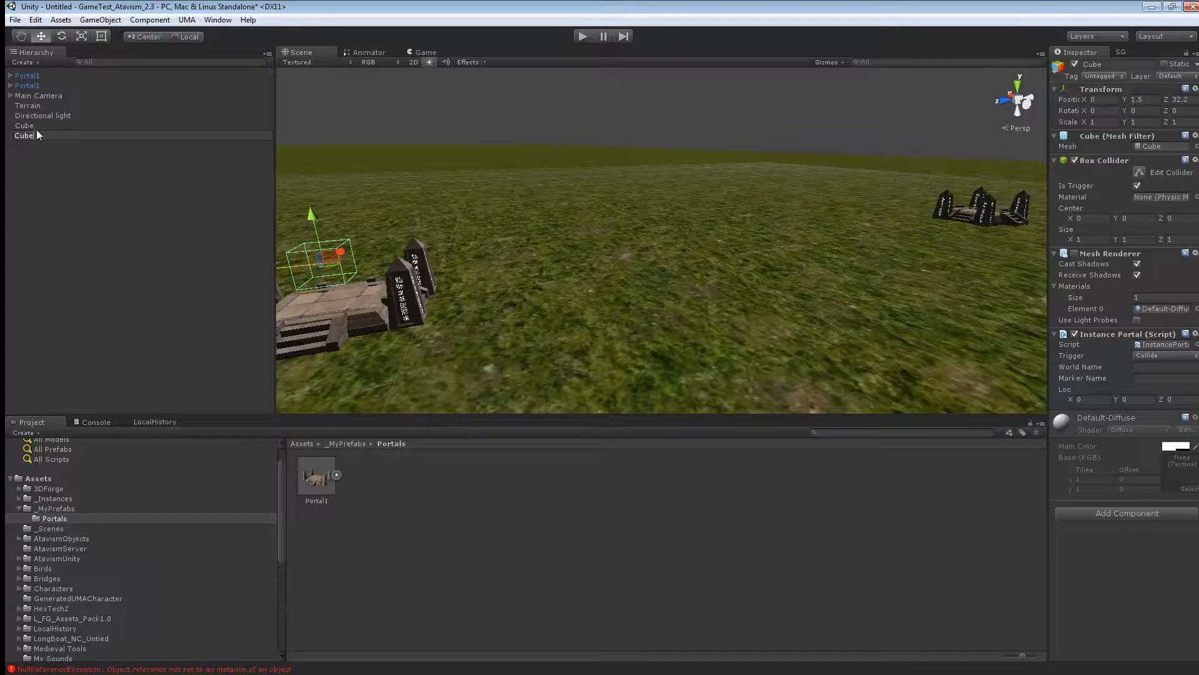
- Rename the first portal's cube to Spawn
double_click(24, 136)
text(Portal1)
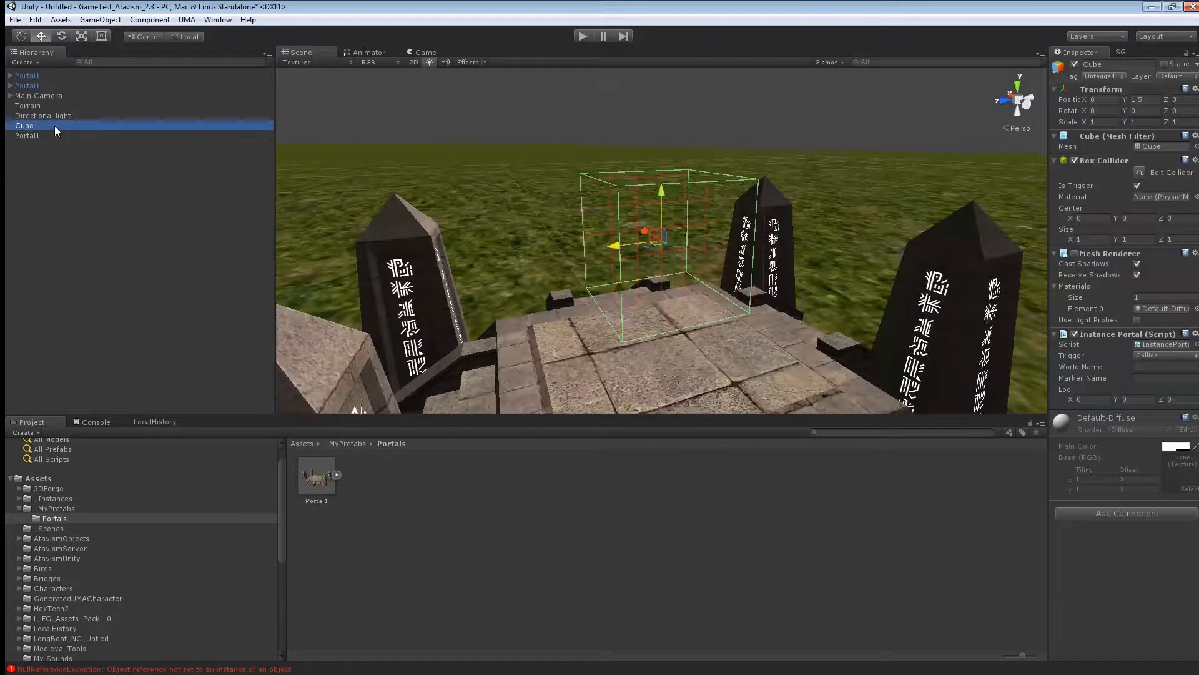
text(Spawn)
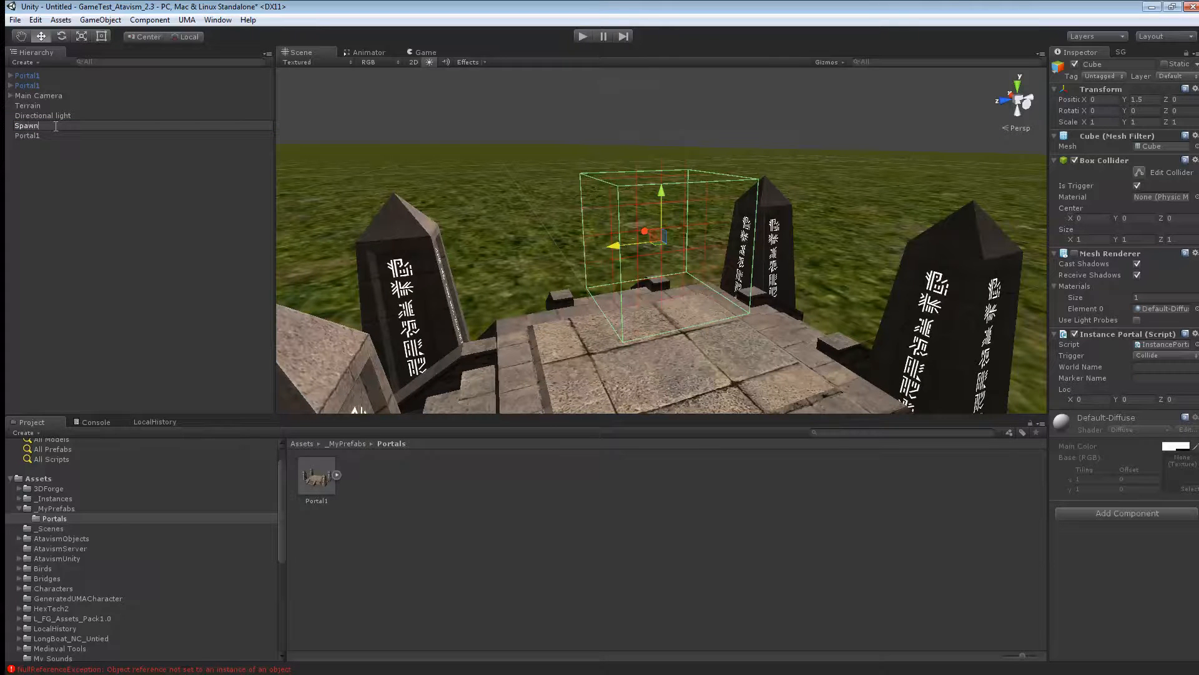
click(356, 255)
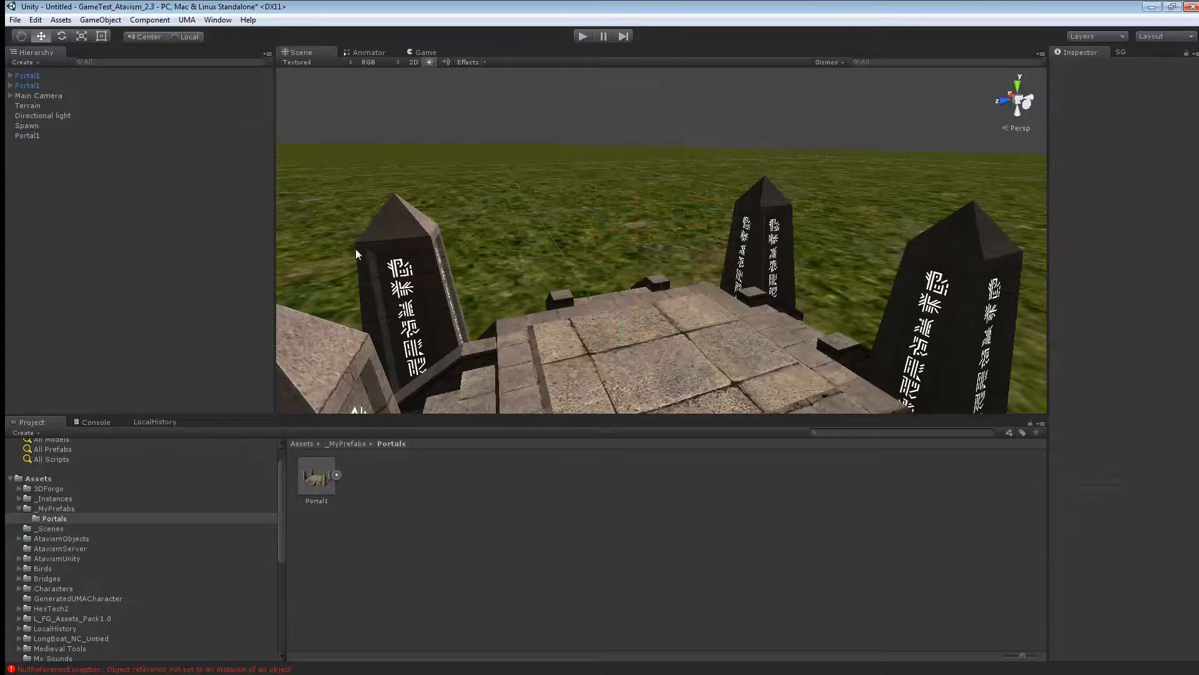
- Select Spawn and start editing its Instance Portal World Name before saving
click(27, 125)
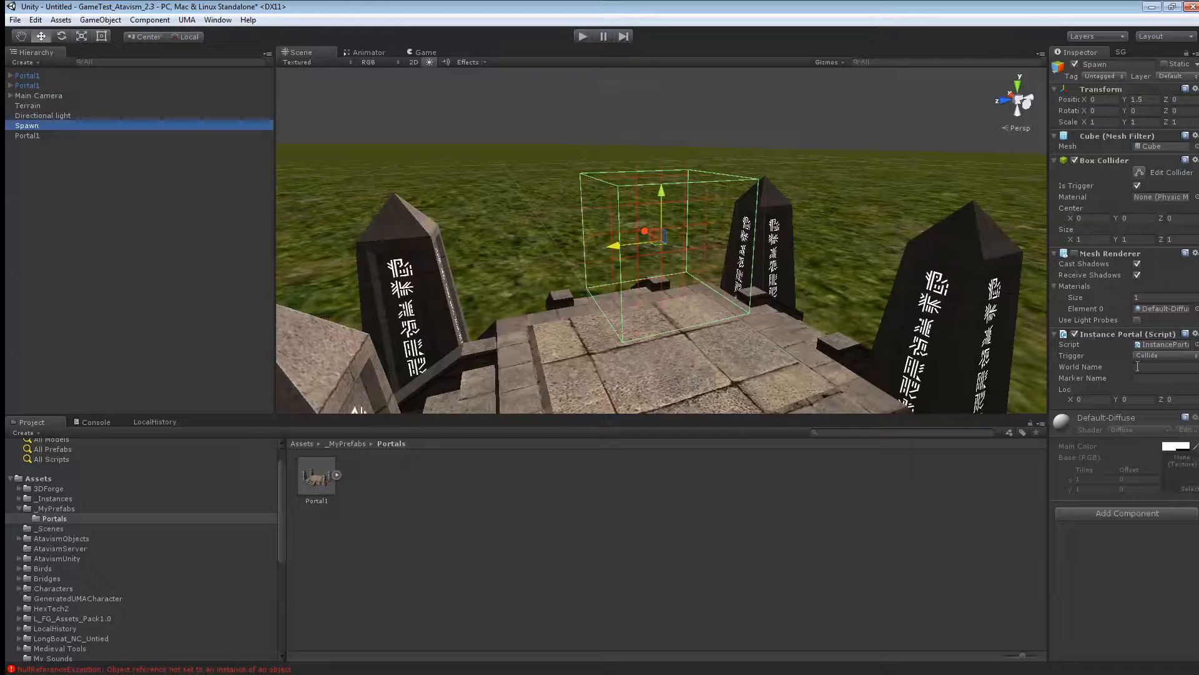
click(1166, 367)
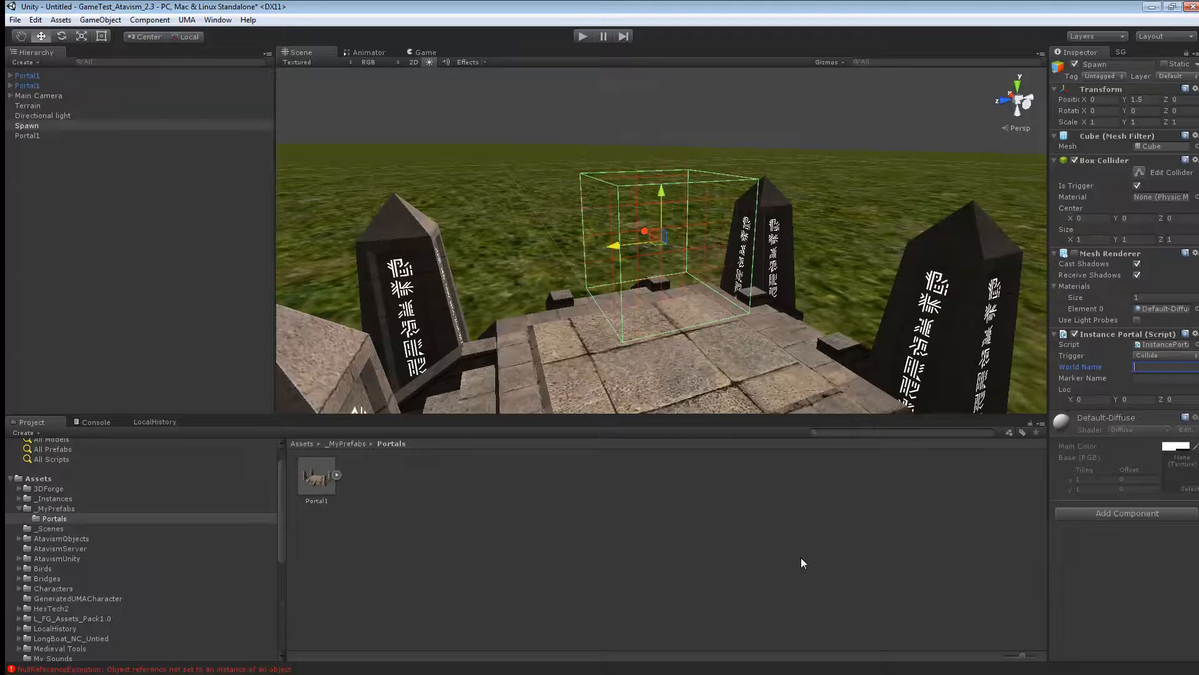
click(14, 19)
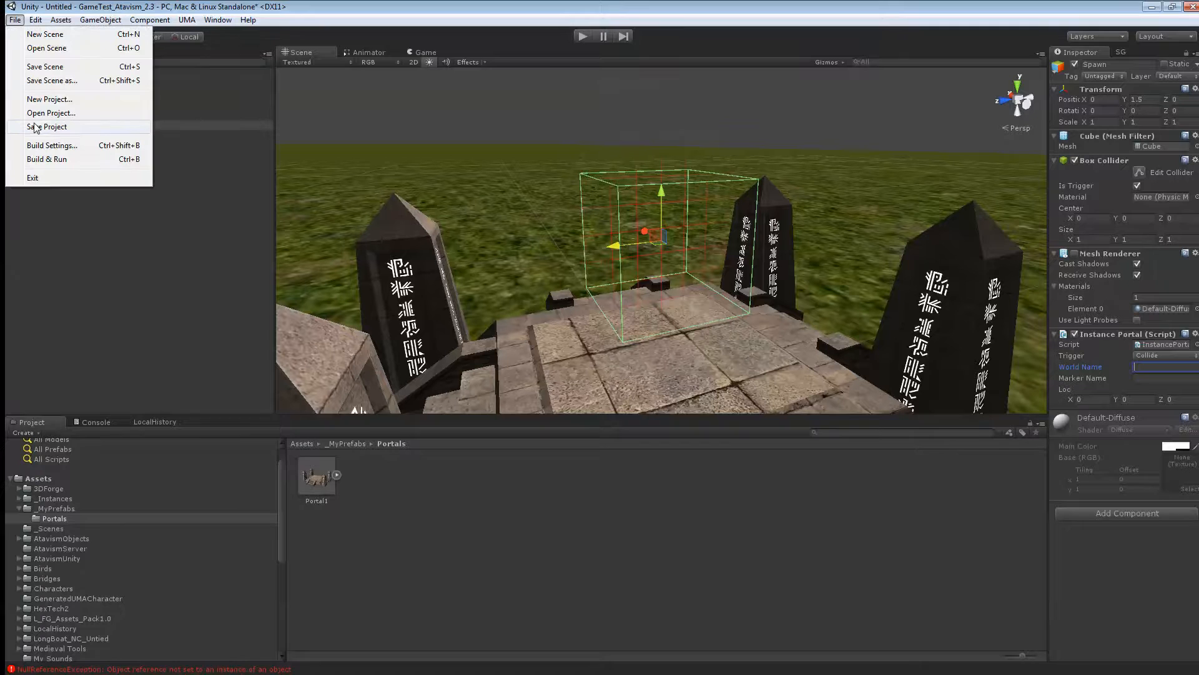
- Save the scene as TestWorld1.unity in the Assets folder
click(44, 67)
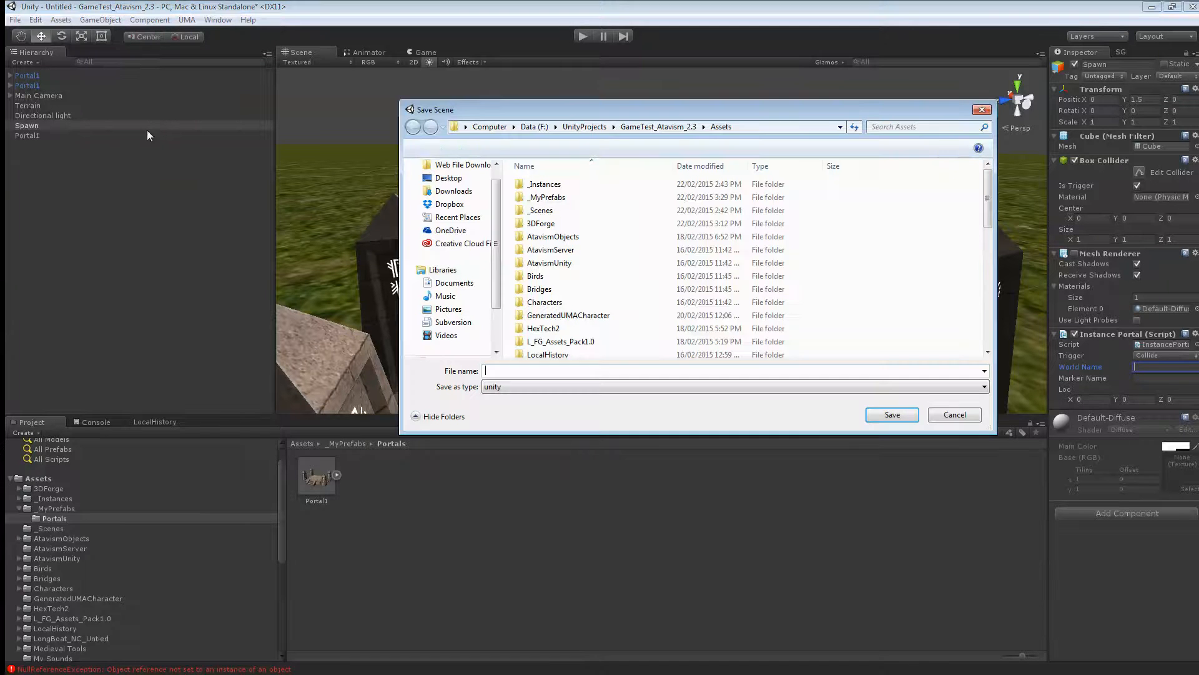
text(Te)
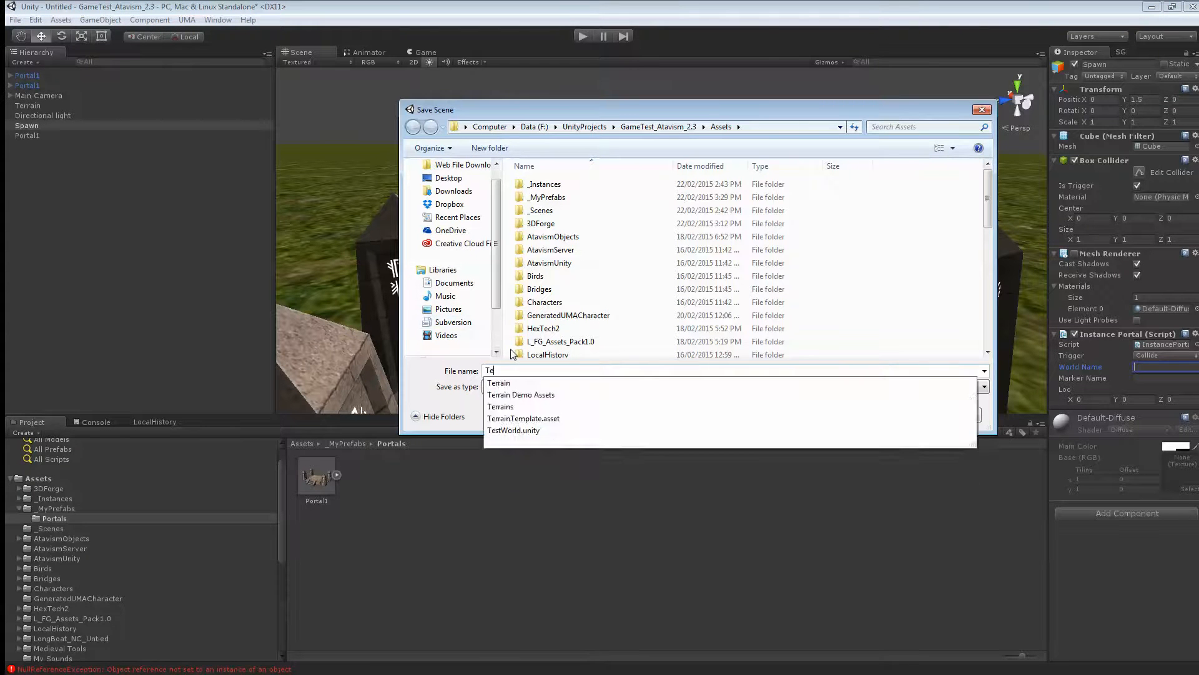
click(514, 430)
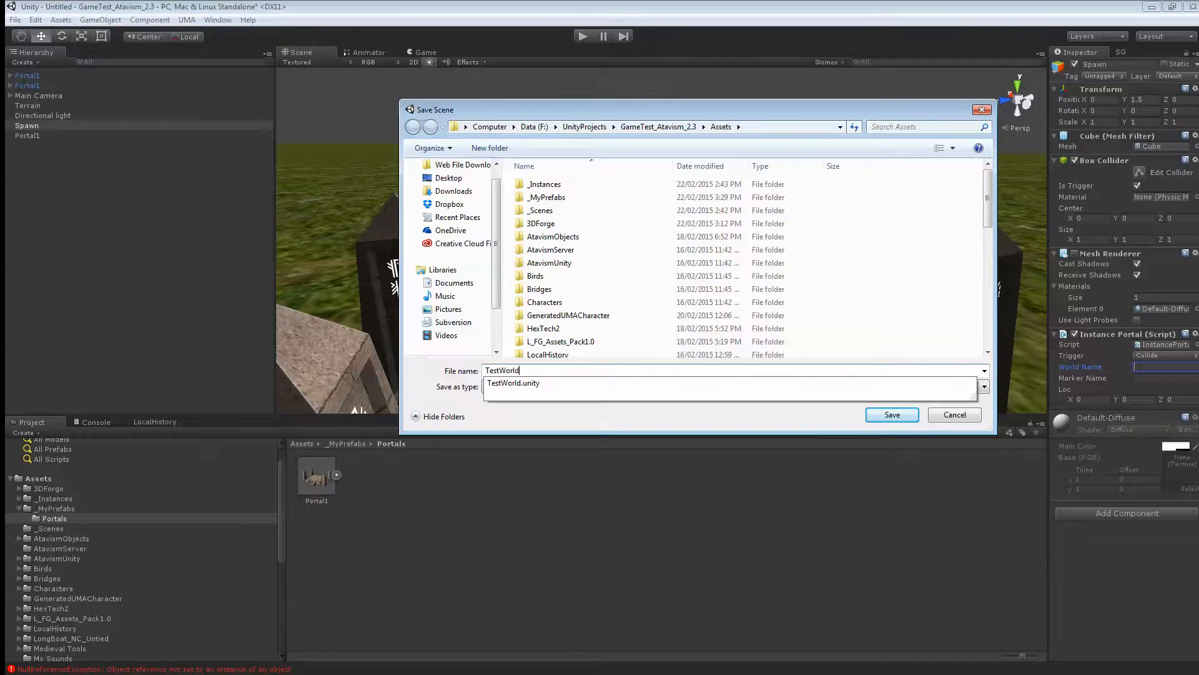
click(891, 414)
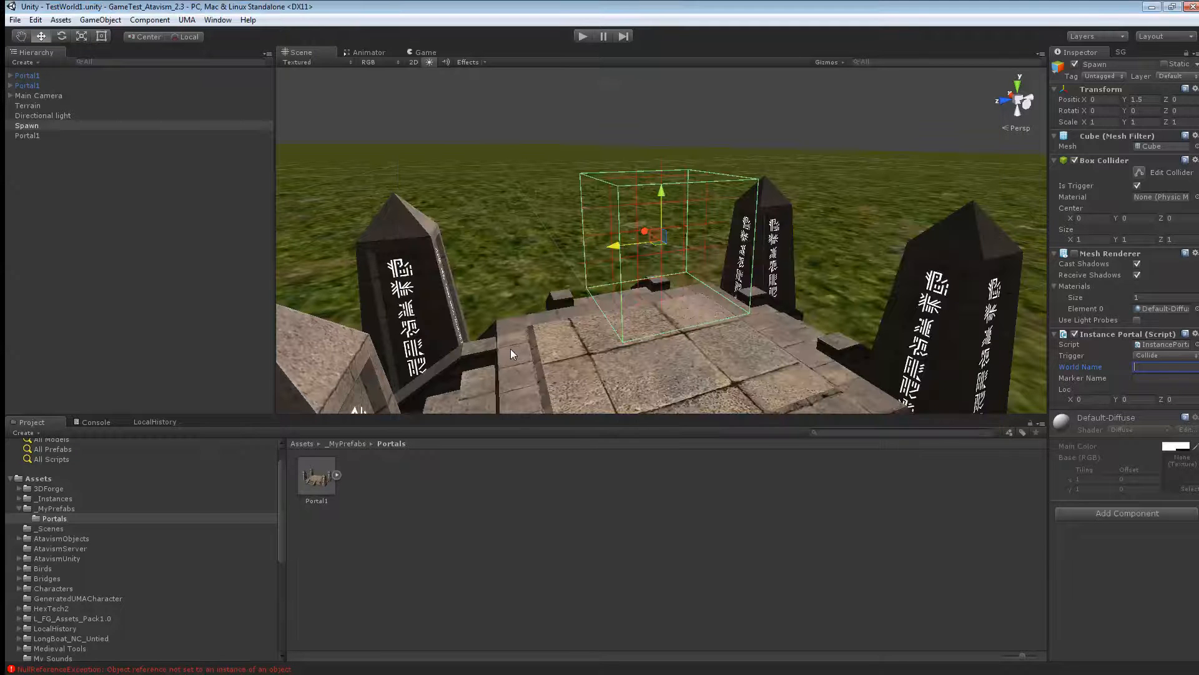
click(1162, 367)
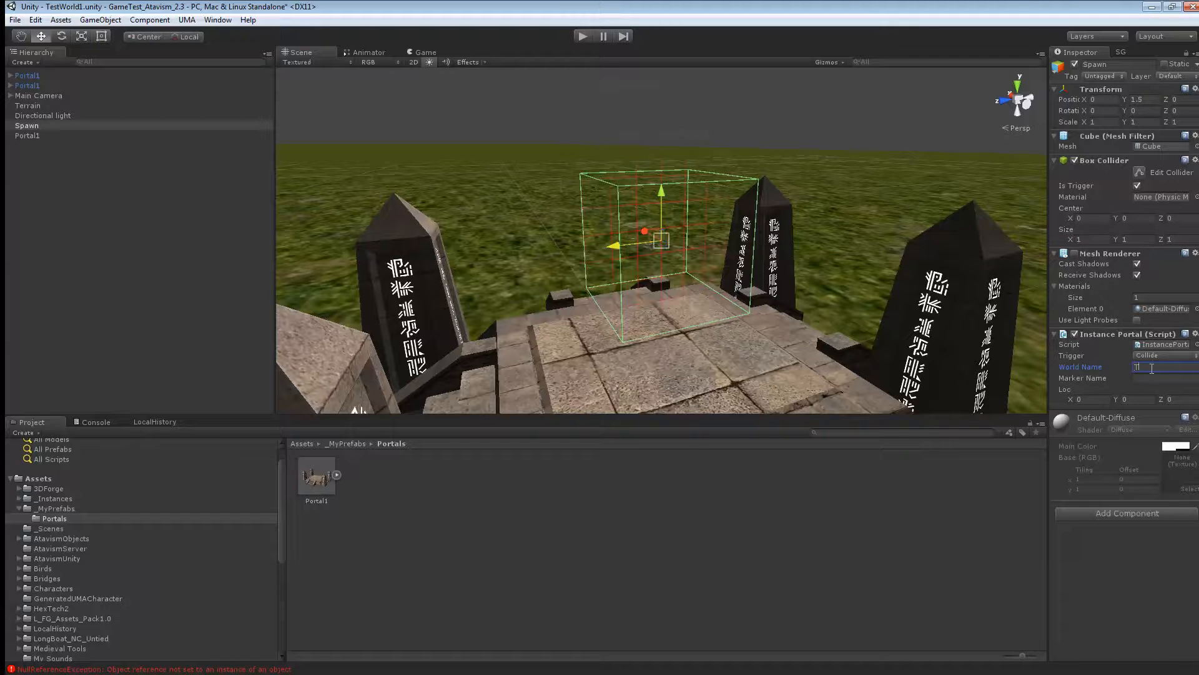
- Set the Spawn portal's World Name to TestWorld1 and bring up Atavism Online
text(TestWorld1)
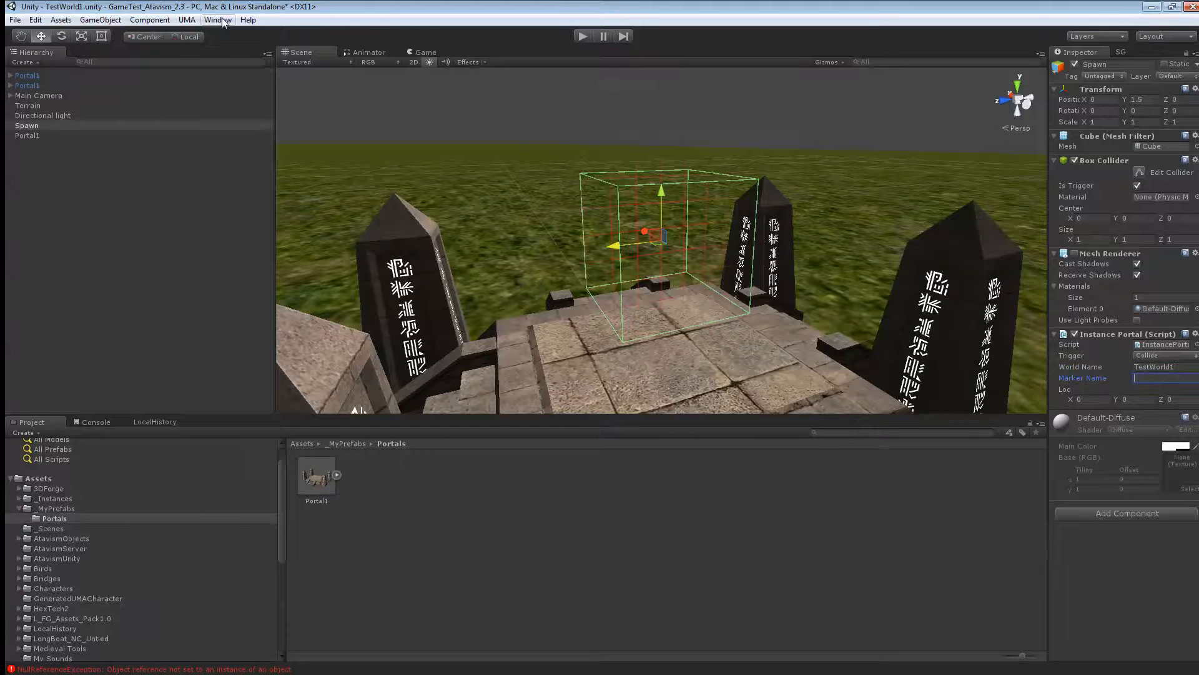
click(217, 19)
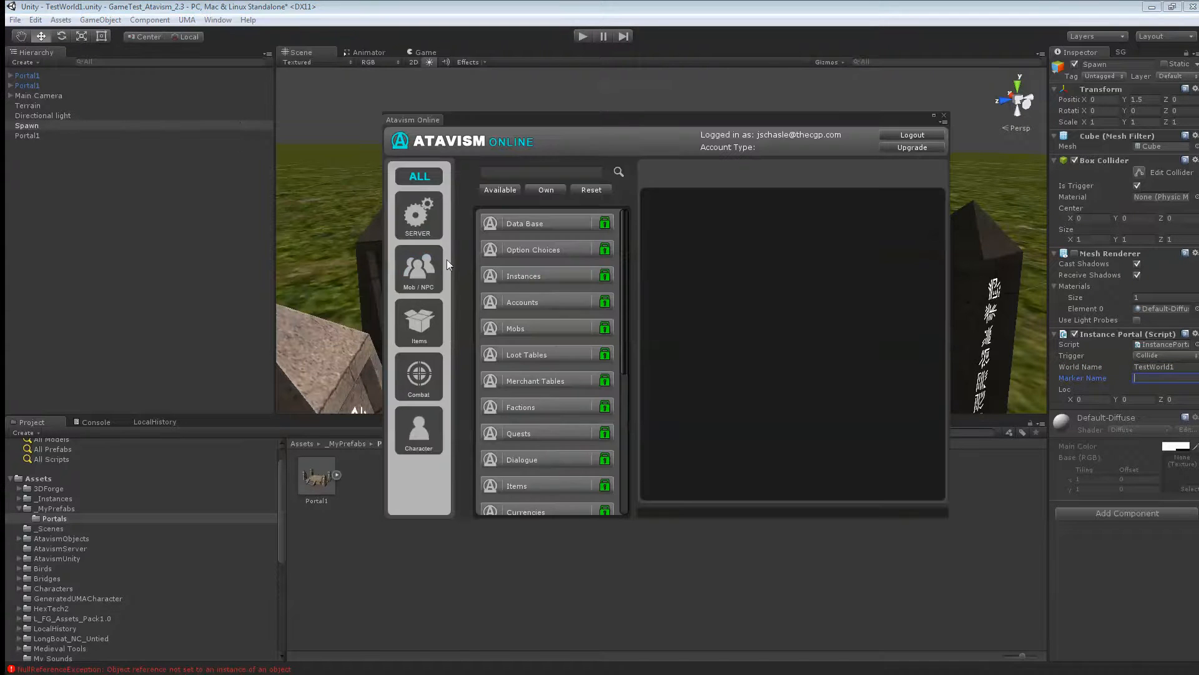
- Add marker Portal1 at 0, 1.5, 32.2 to TestWorld1 and save the instance data
click(523, 275)
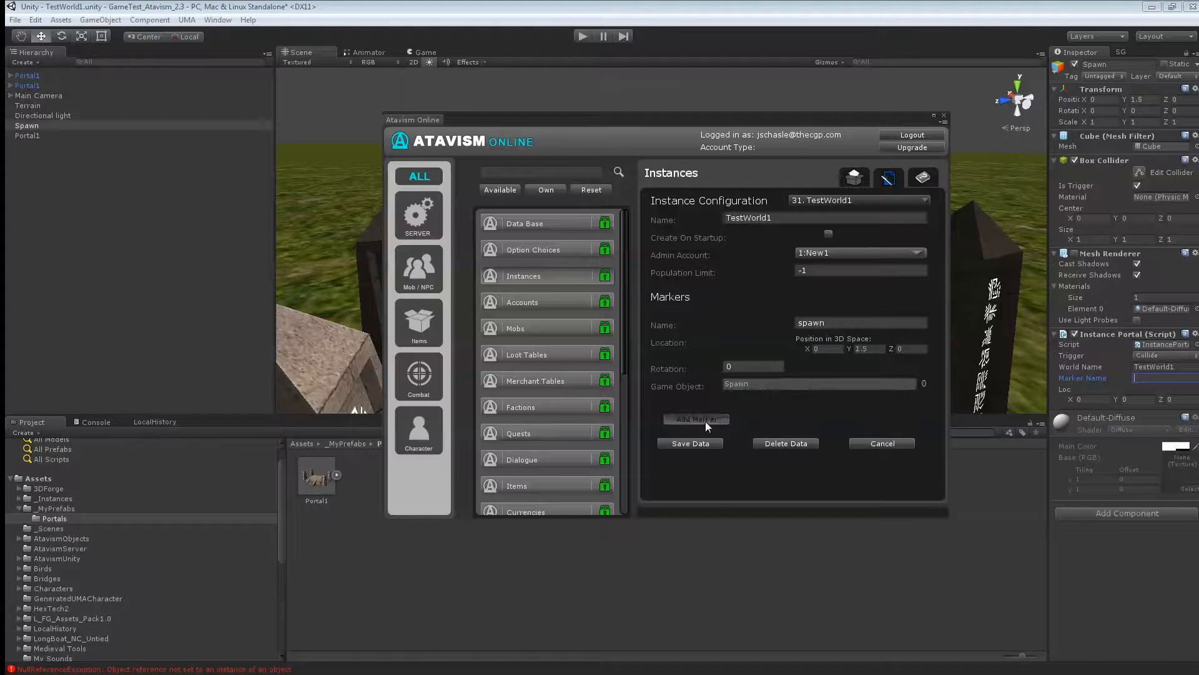
click(696, 419)
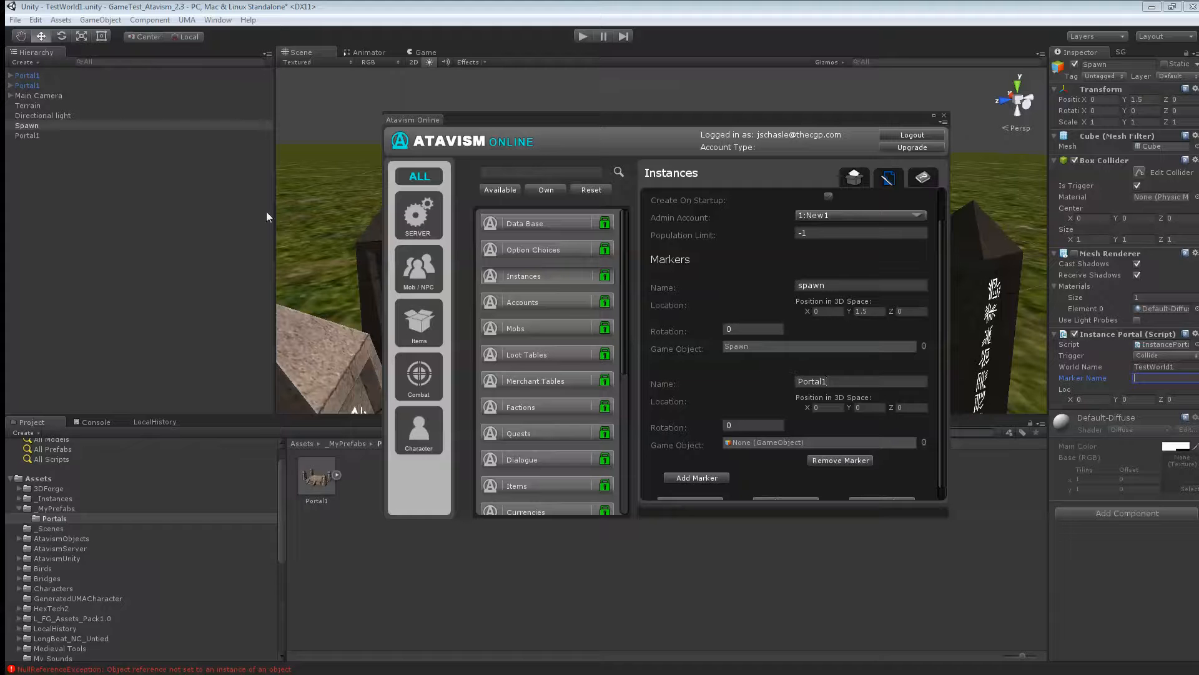
mouse_move(750, 443)
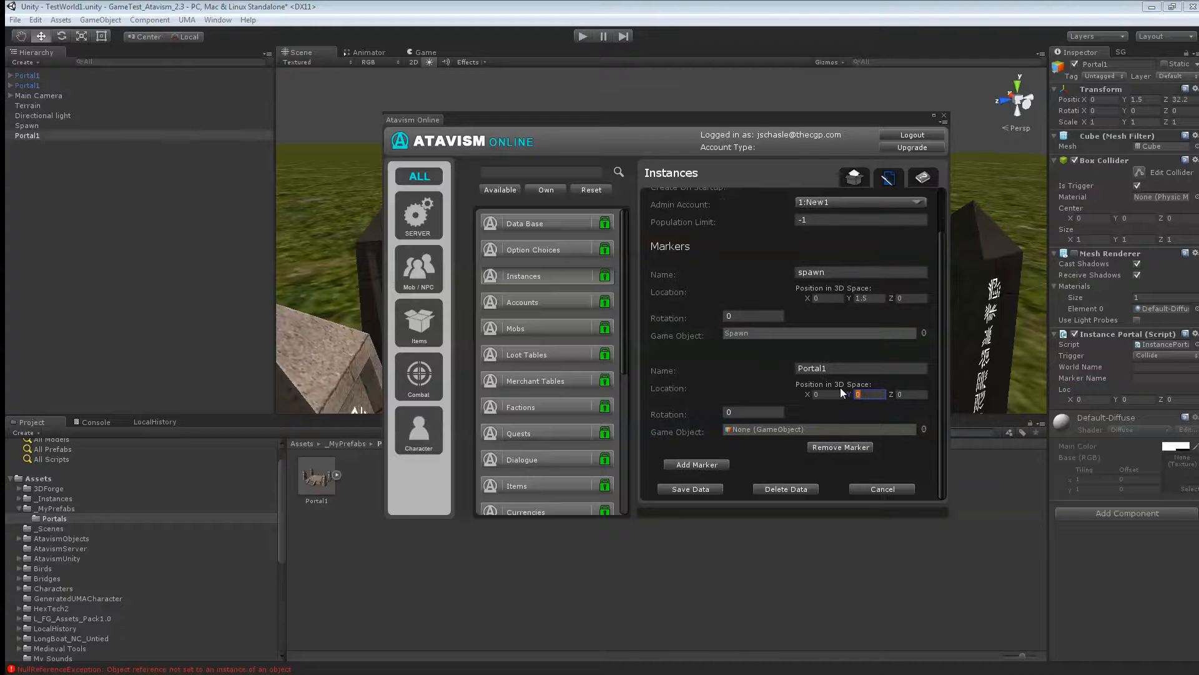
text(1.5)
click(911, 393)
text(32.2)
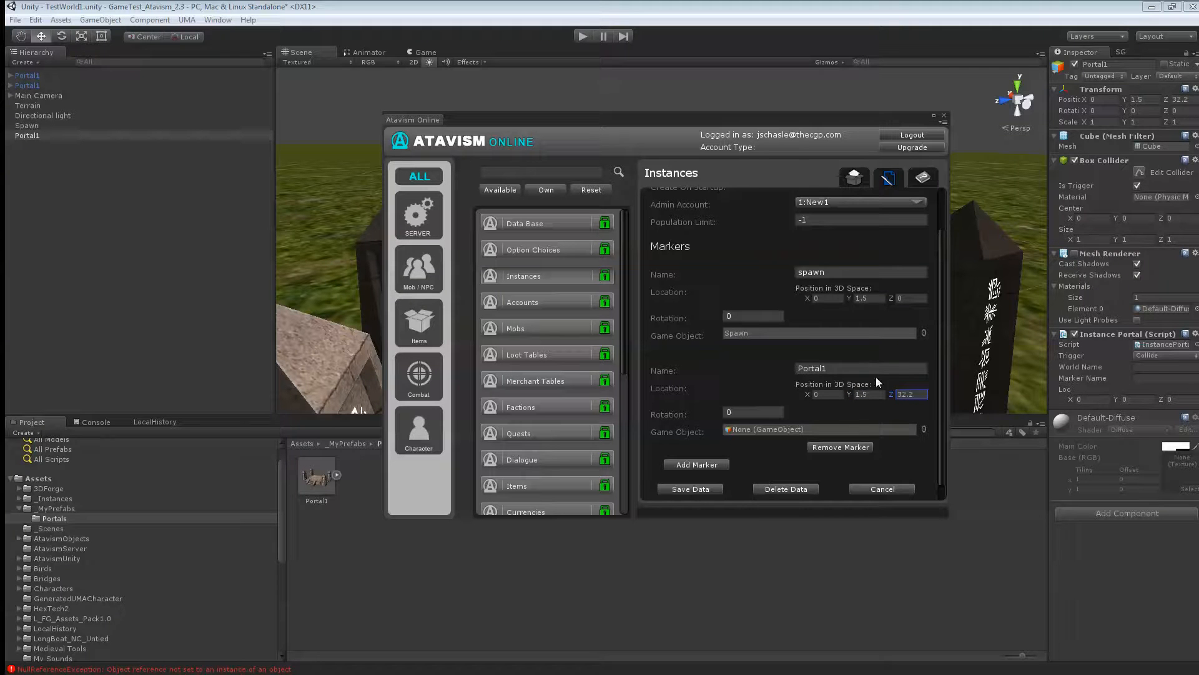
click(689, 488)
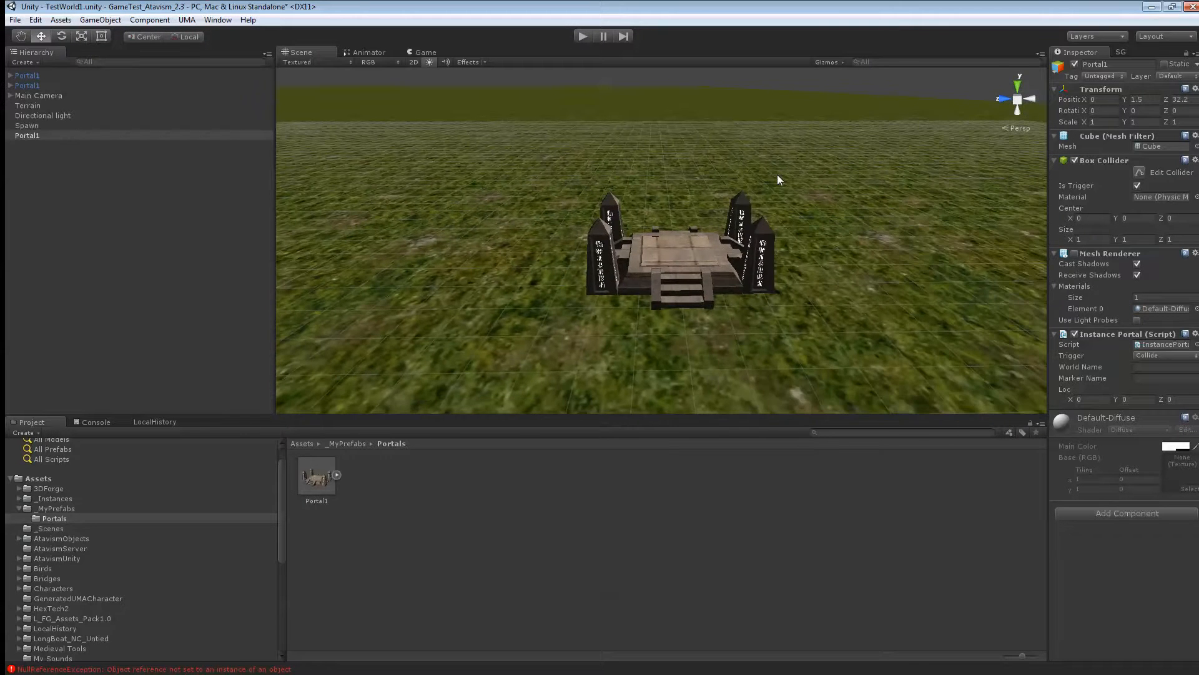
mouse_move(798, 188)
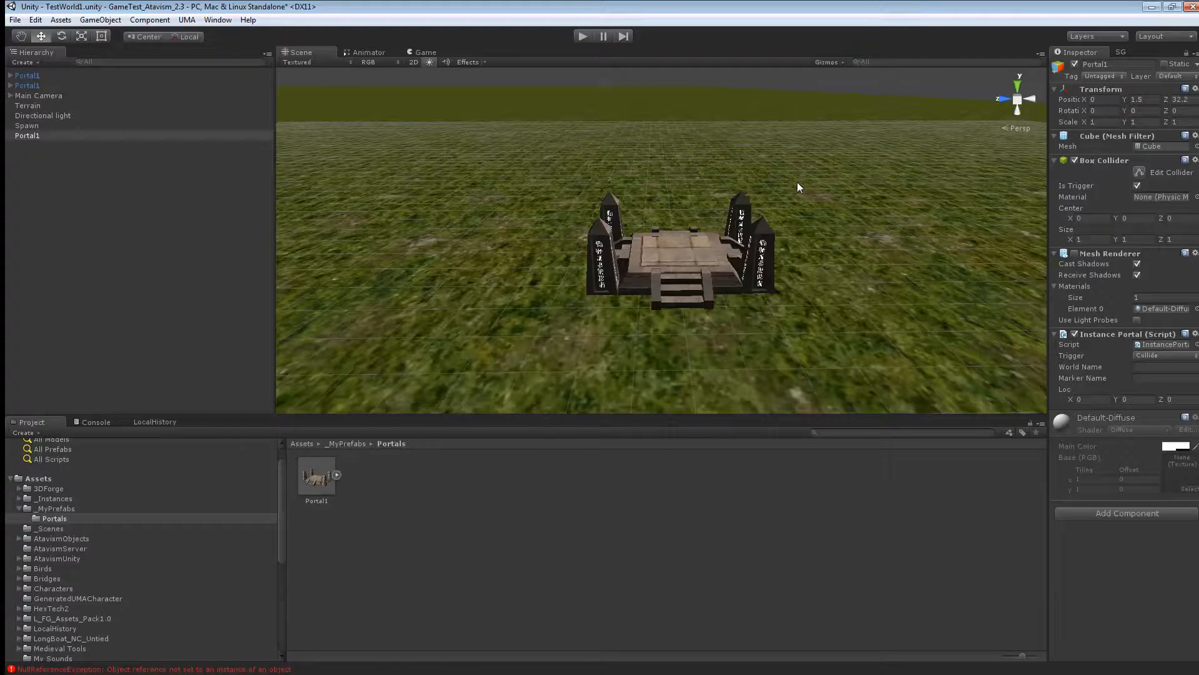
- Bring up Build Settings from the File menu, listing the four current scenes
click(14, 19)
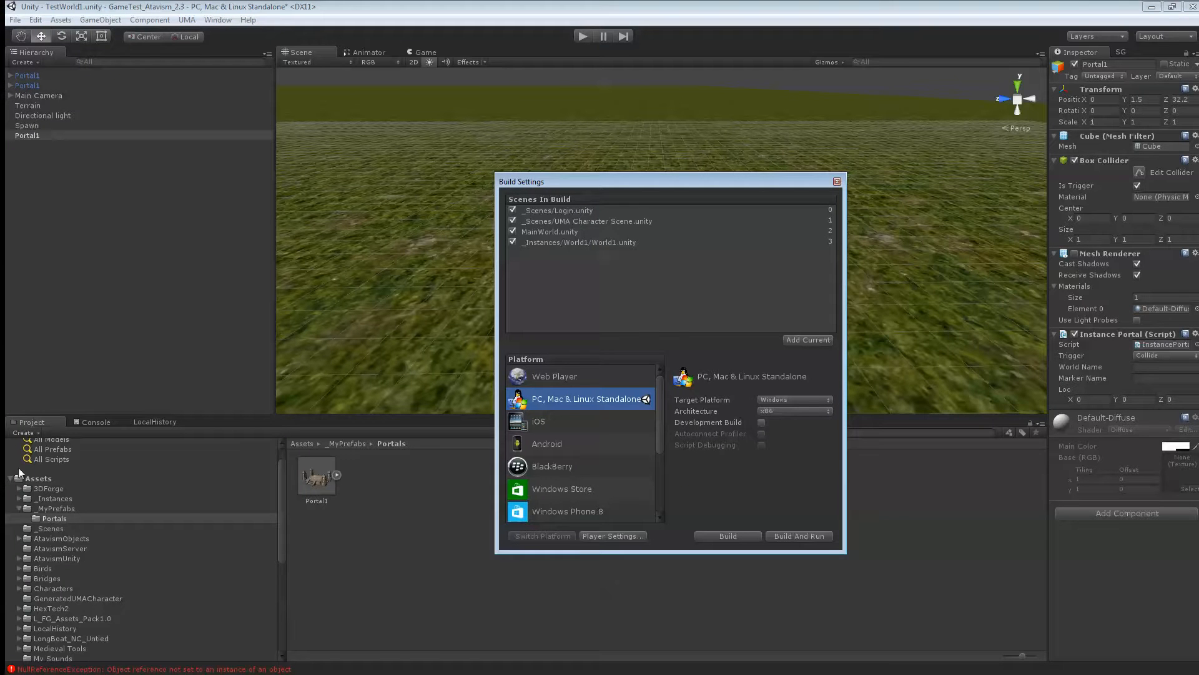
- Add TestWorld1.unity from Assets as the fifth scene in Scenes In Build
click(37, 478)
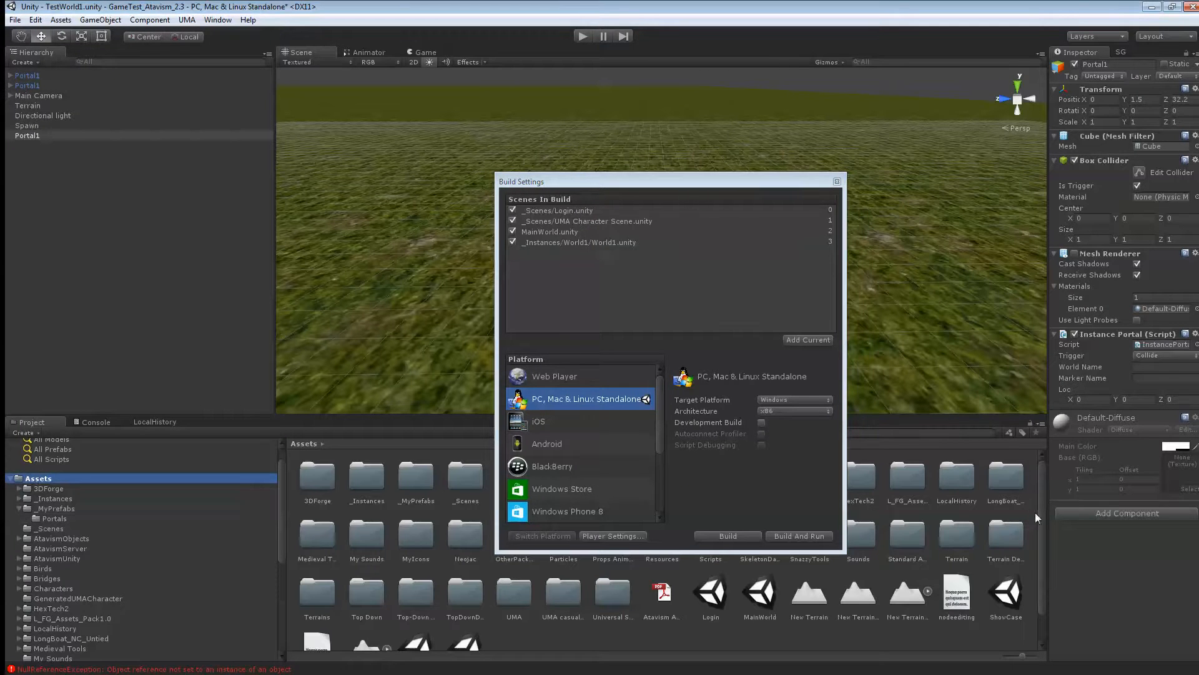
scroll(down, 3)
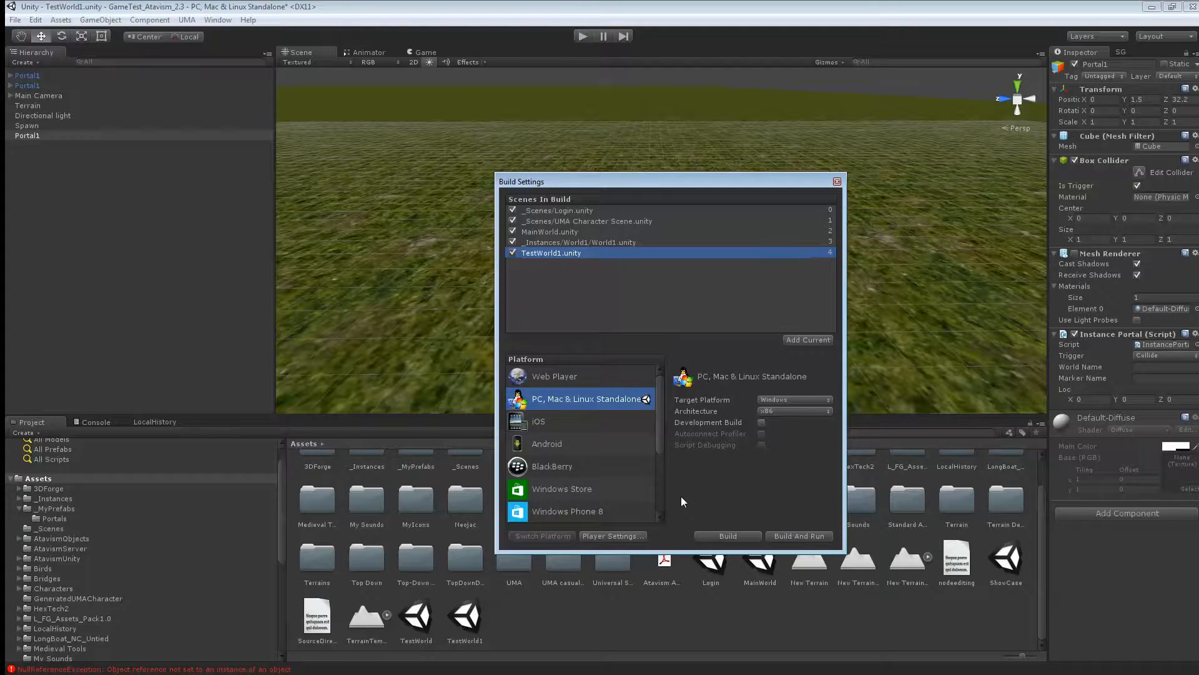
click(836, 181)
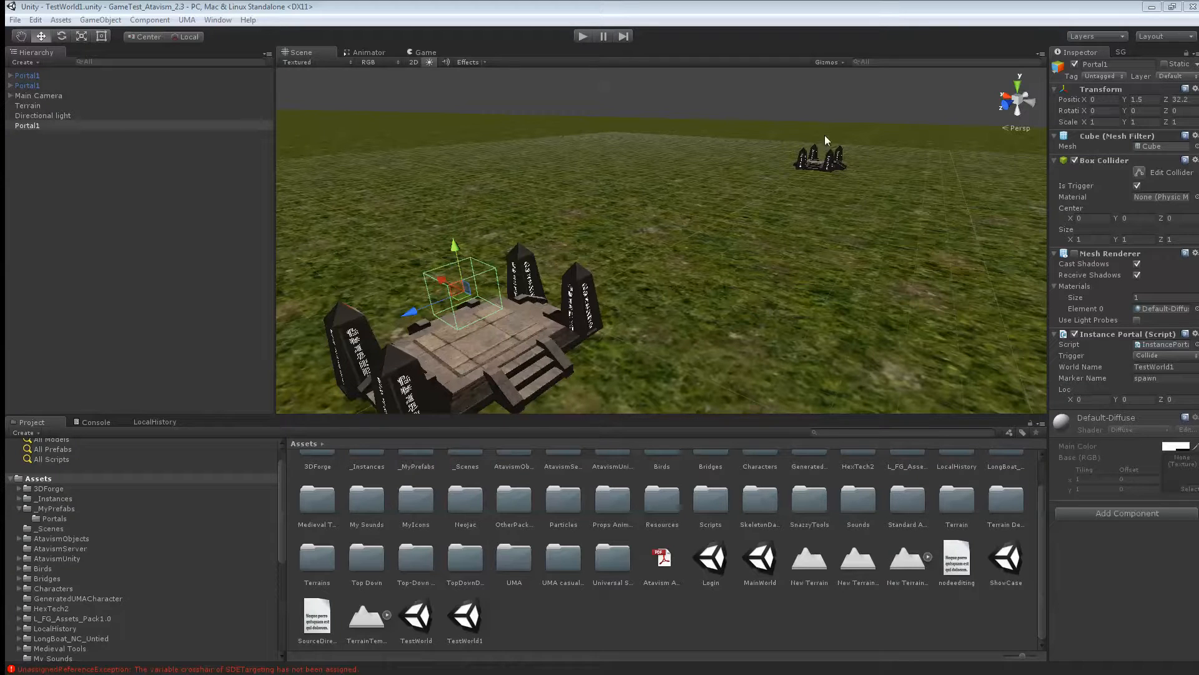
mouse_move(677, 149)
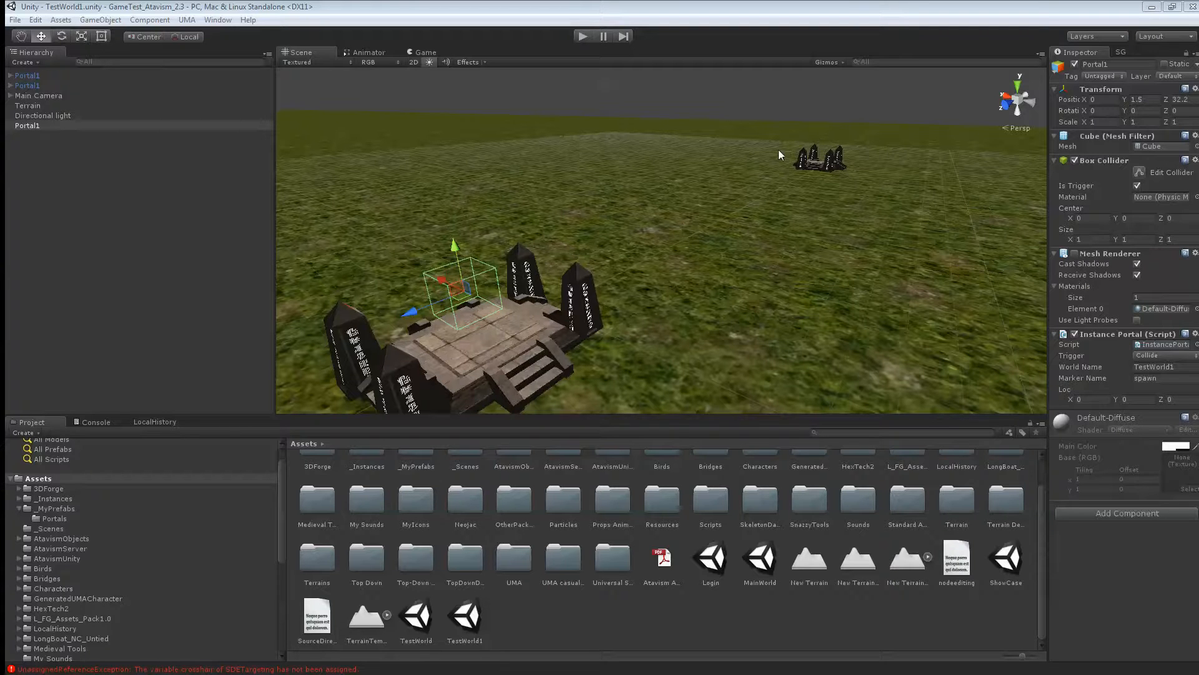
mouse_move(472, 270)
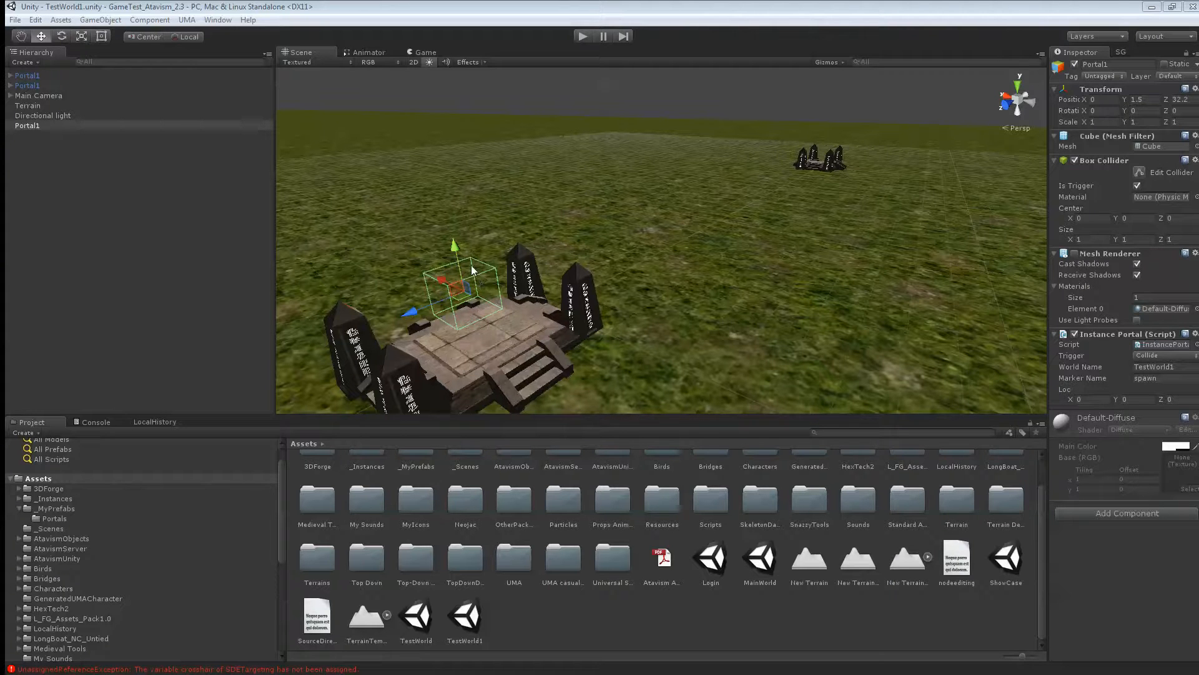
mouse_move(474, 282)
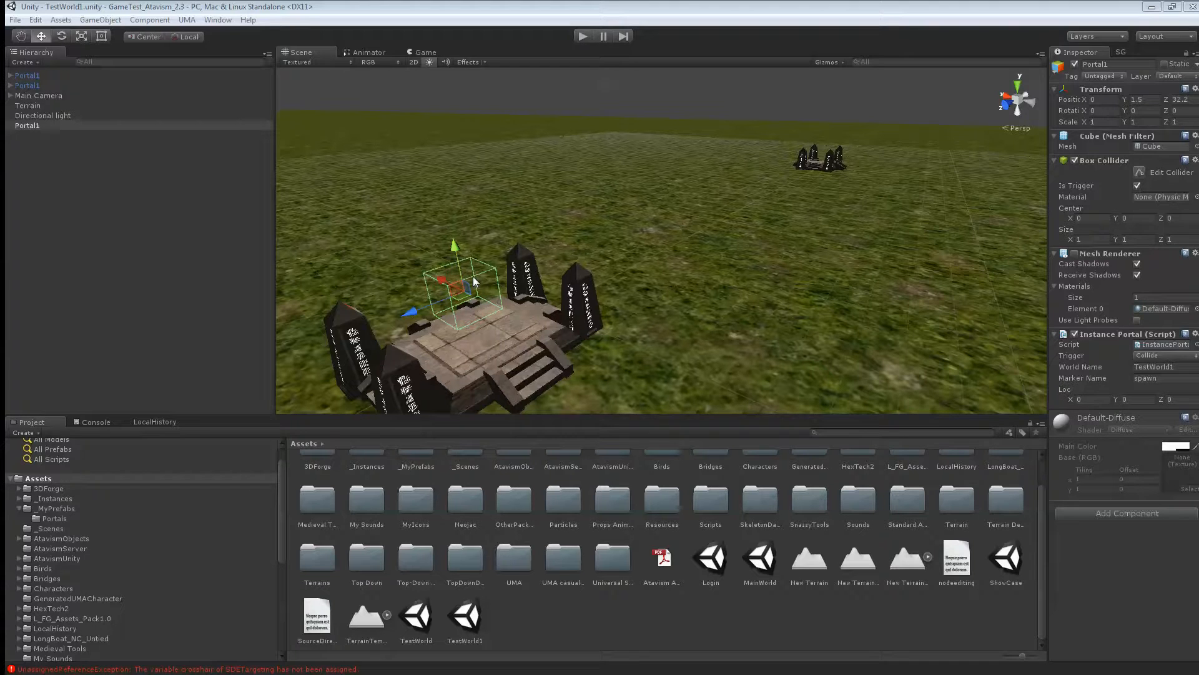
mouse_move(1089, 338)
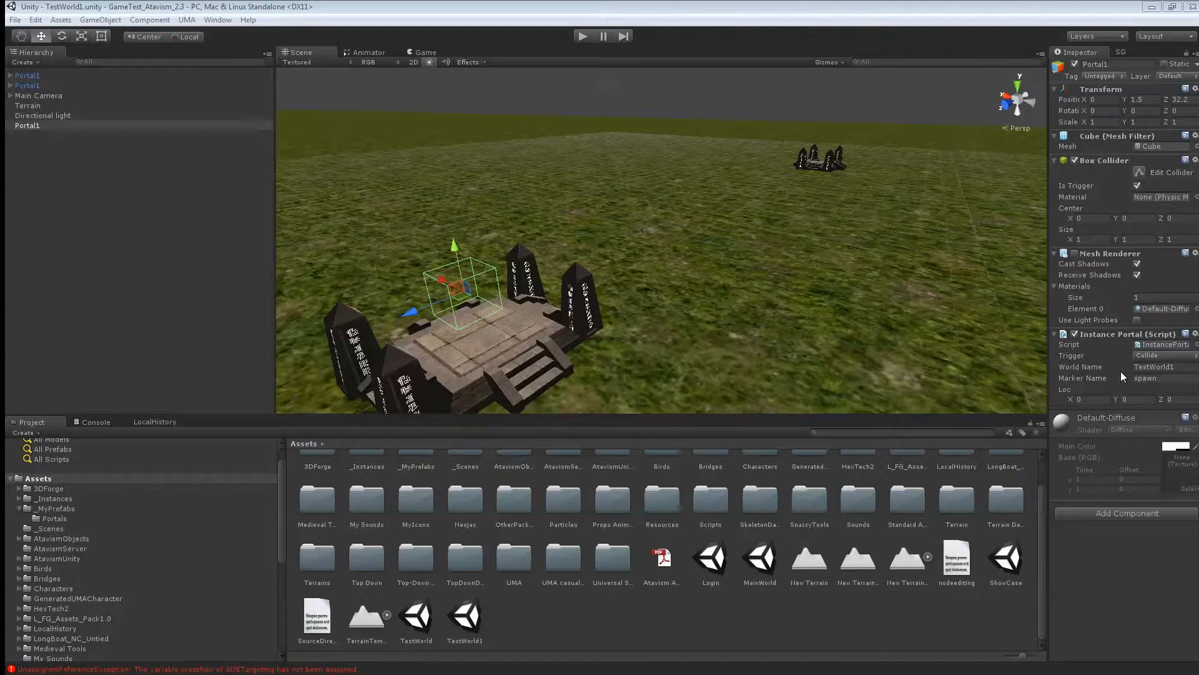
mouse_move(1083, 384)
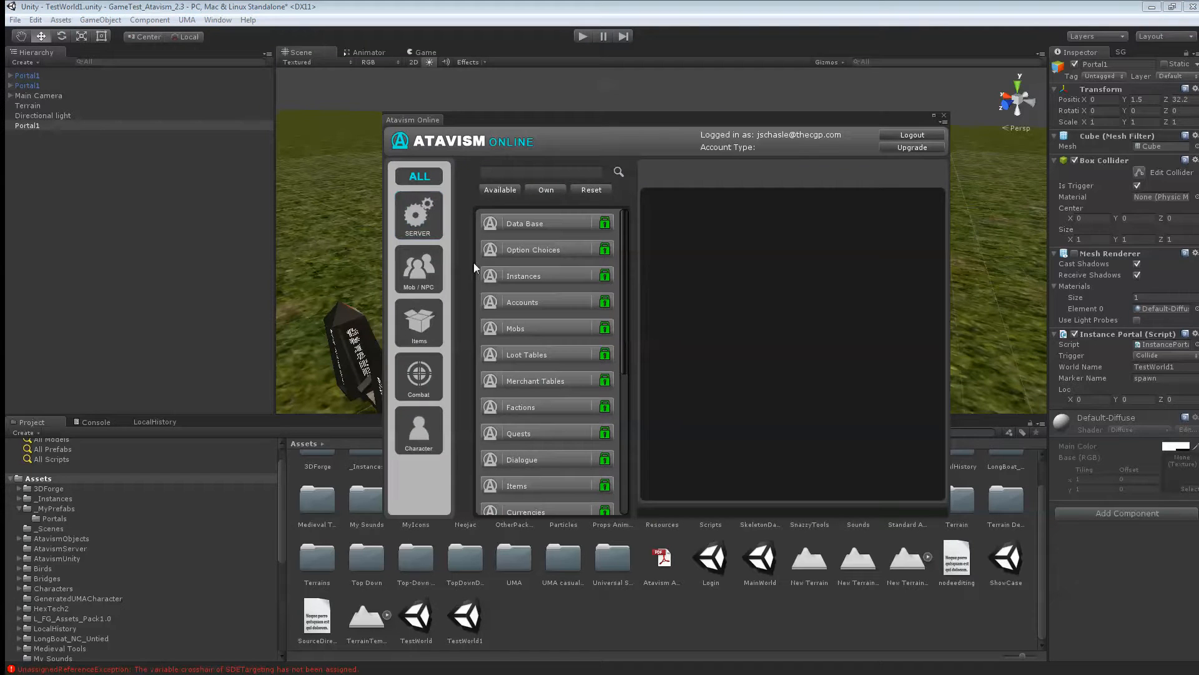
- Check TestWorld1's spawn and Portal1 markers in Instances, then close Atavism Online
click(523, 275)
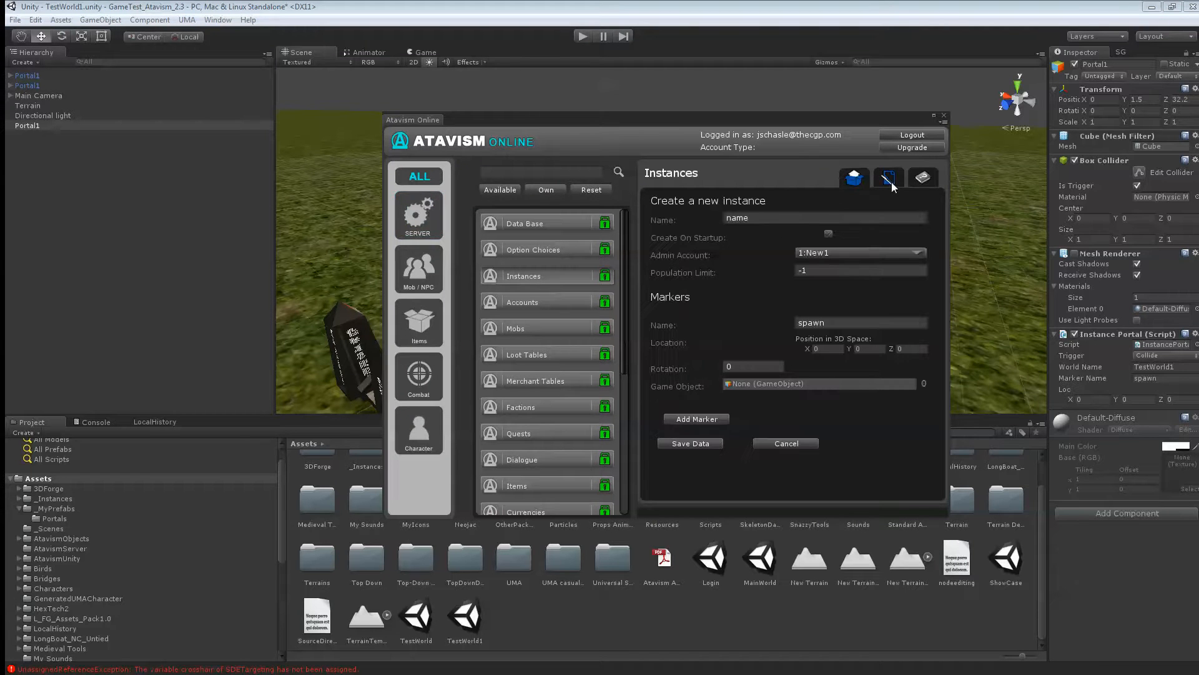
click(887, 178)
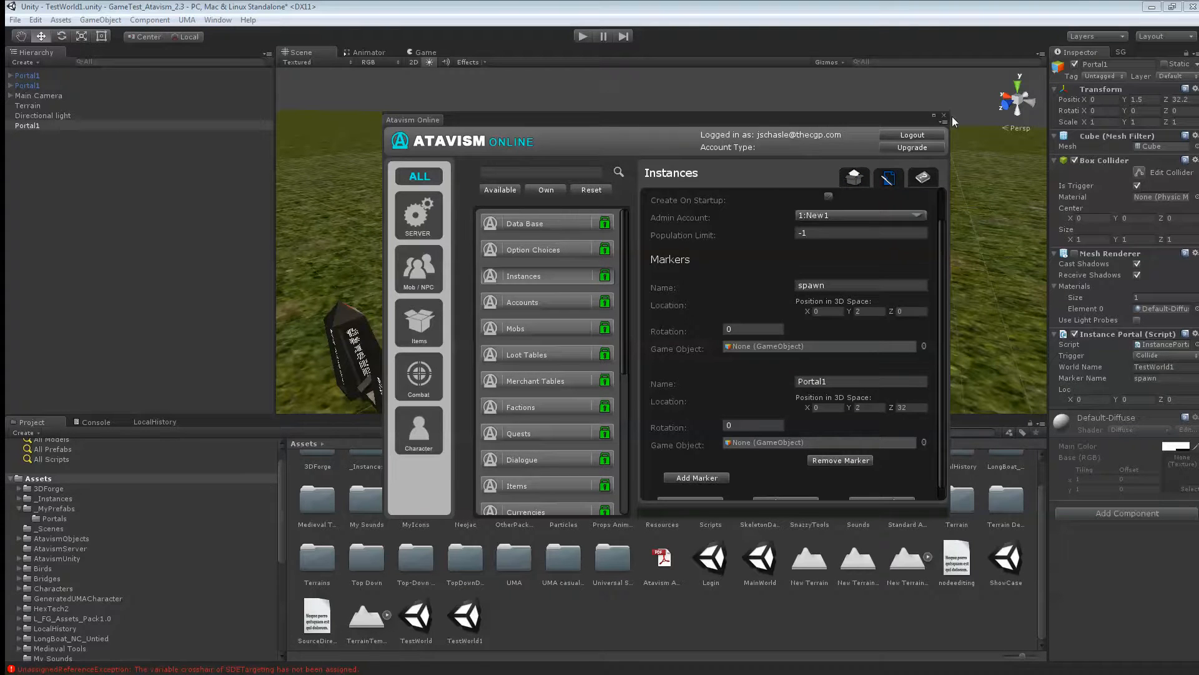
click(944, 118)
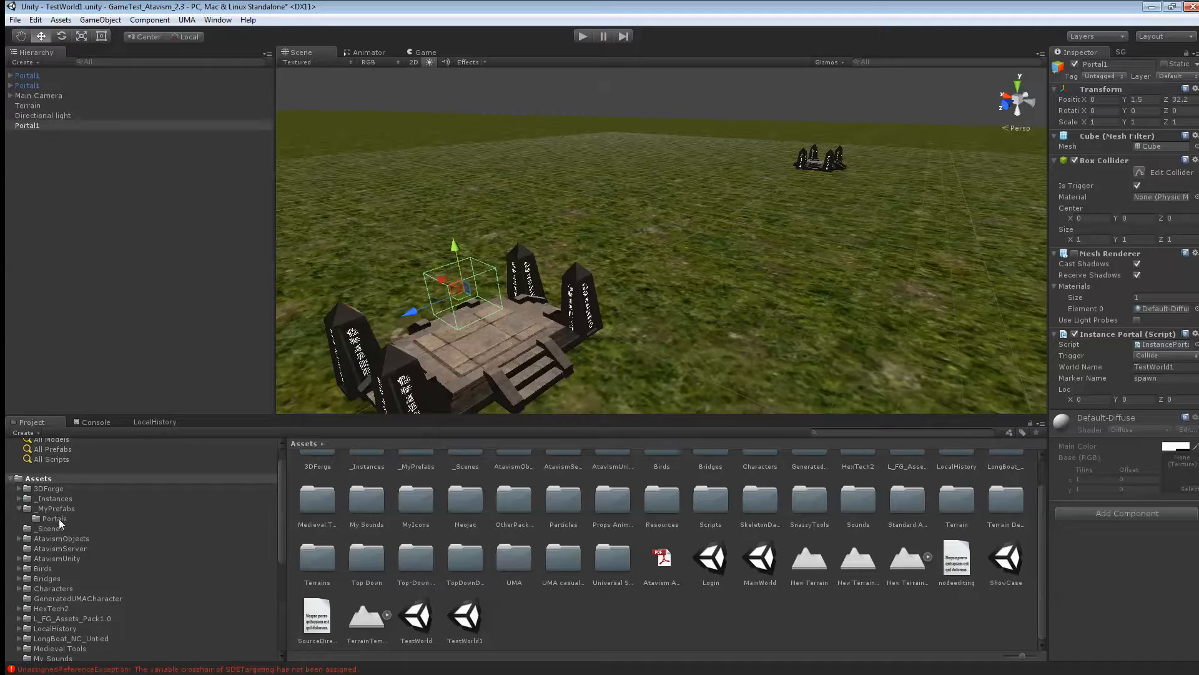
- Switch from _Scenes to the Login scene, saving TestWorld1's changes in the prompt
click(49, 528)
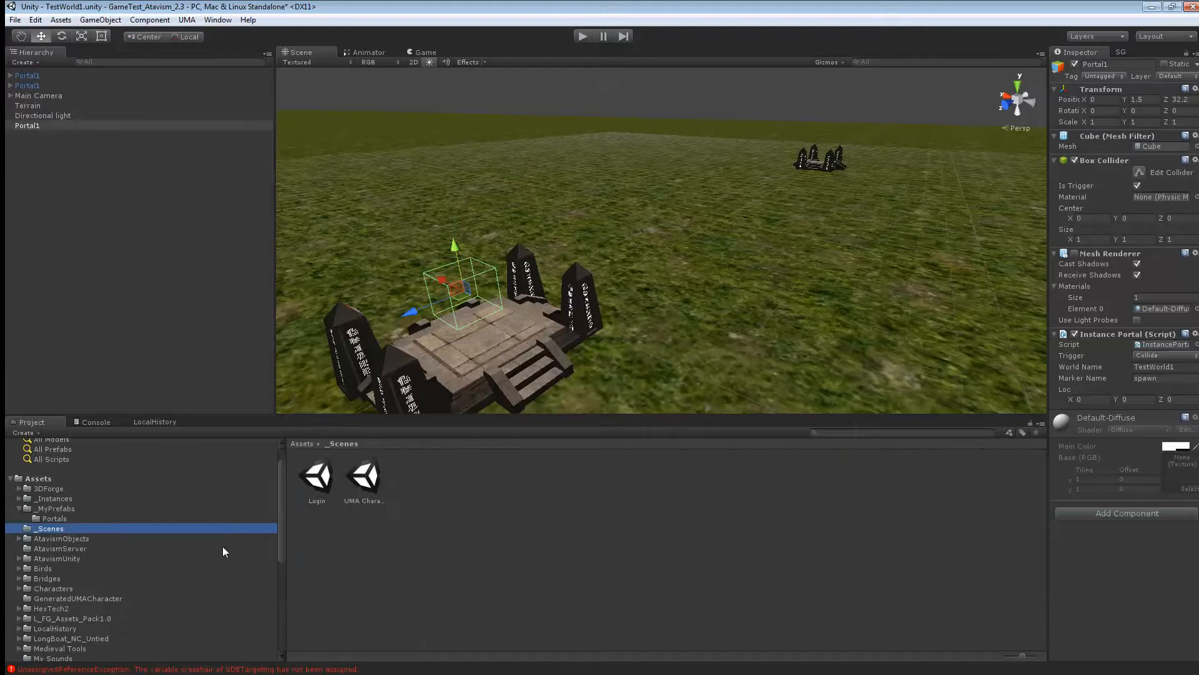
double_click(316, 474)
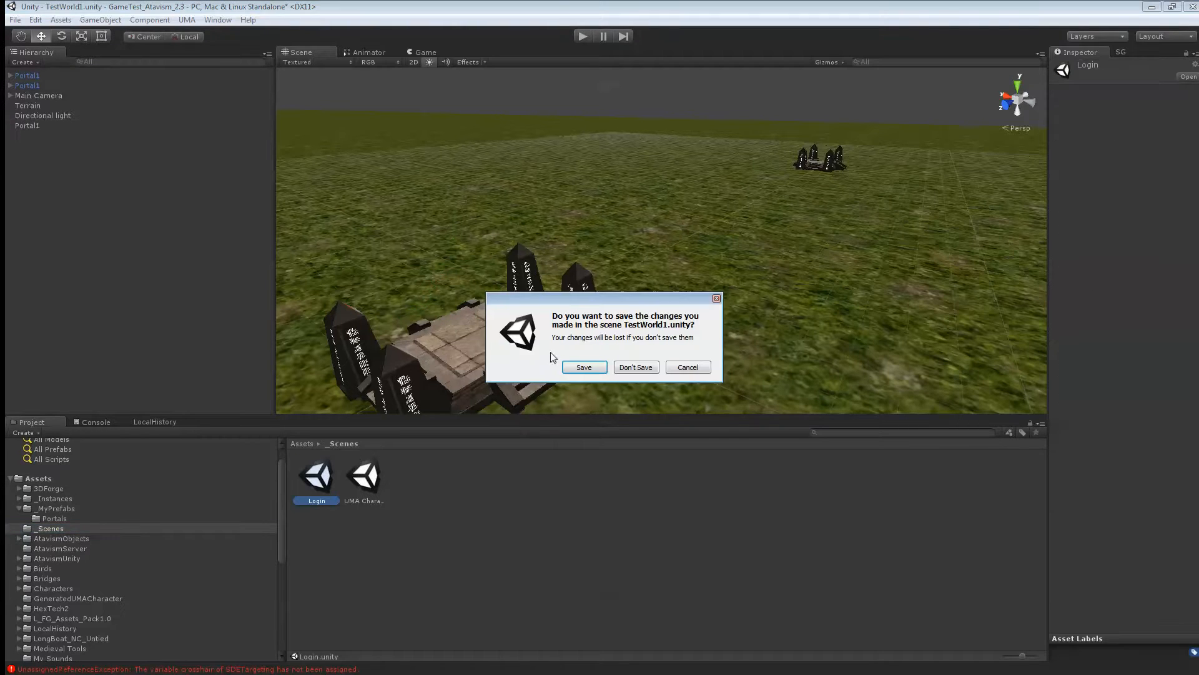
click(635, 367)
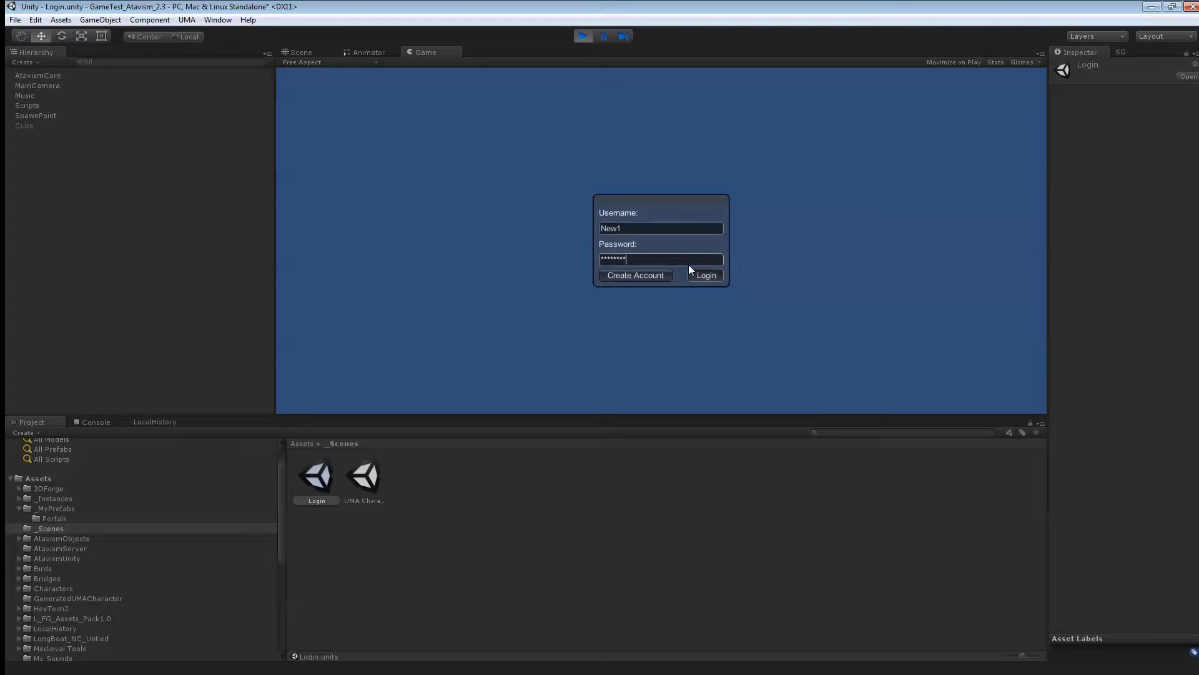
- Log in, choose character Testor and enter the island world
click(704, 276)
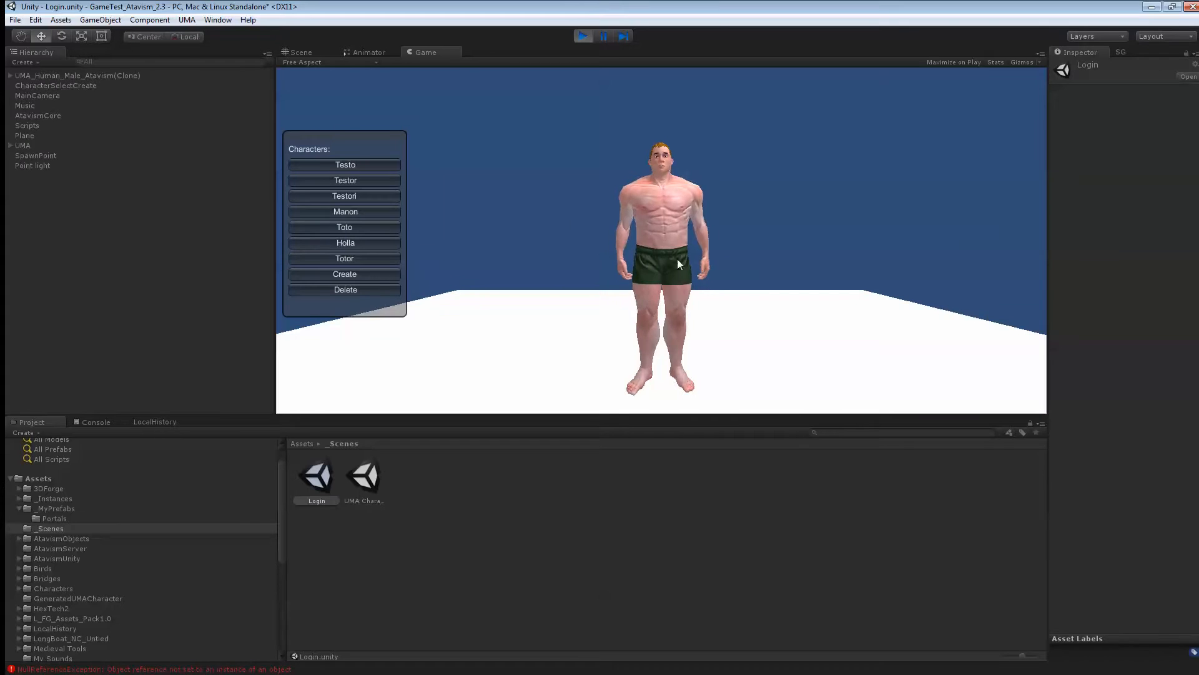
click(345, 180)
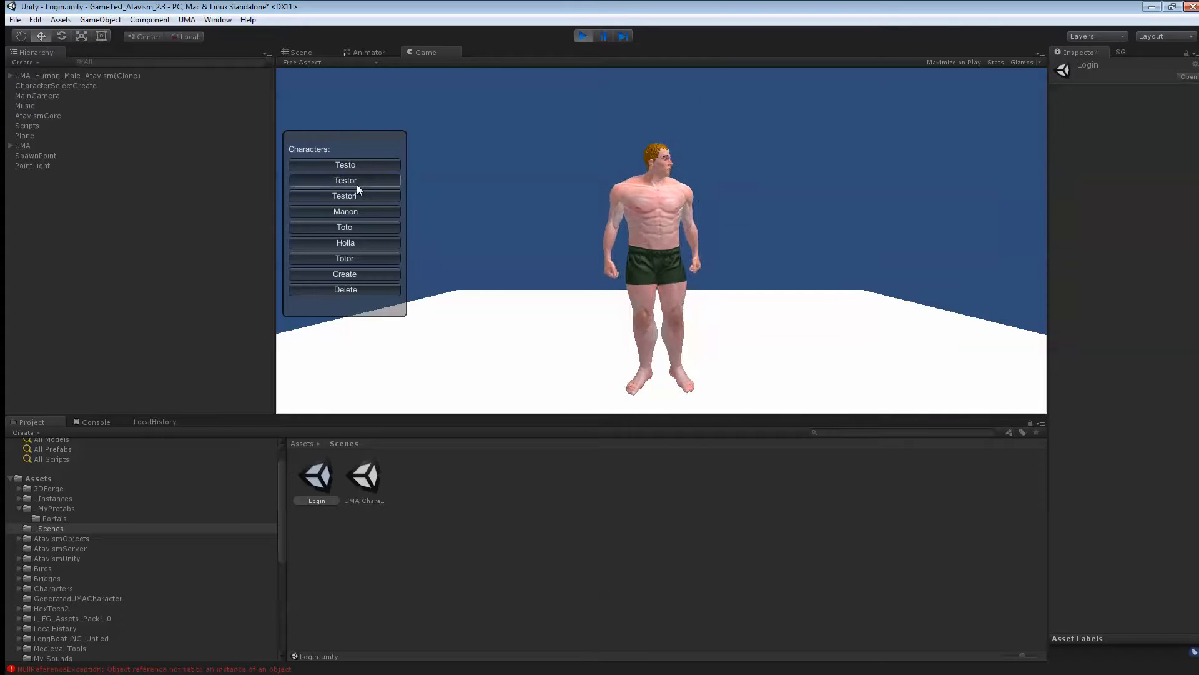
click(345, 180)
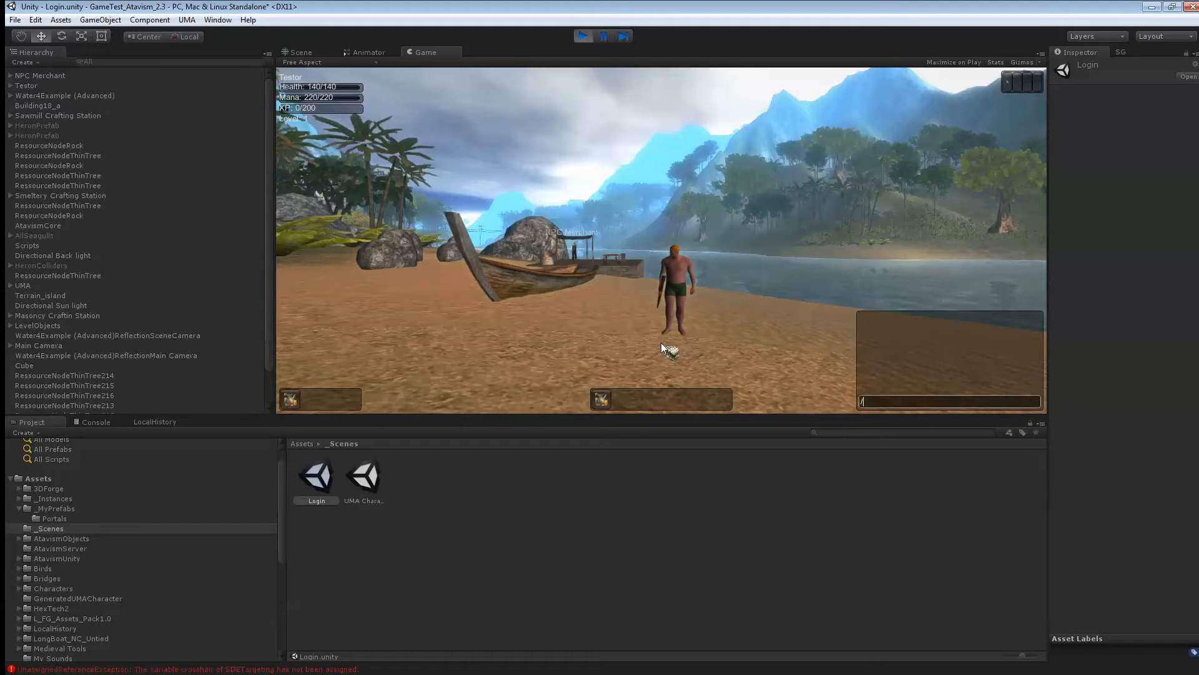
- Enter the chat command beginning /changeInst in the in-game chat box
text(/changel)
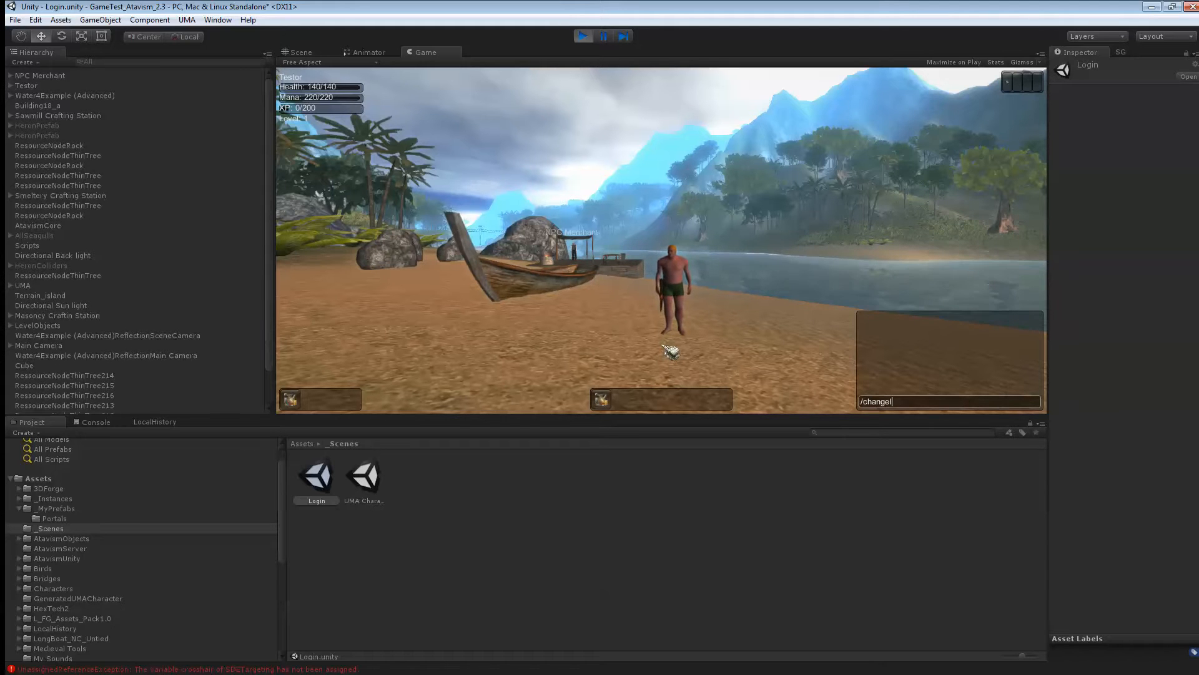
text(Inst)
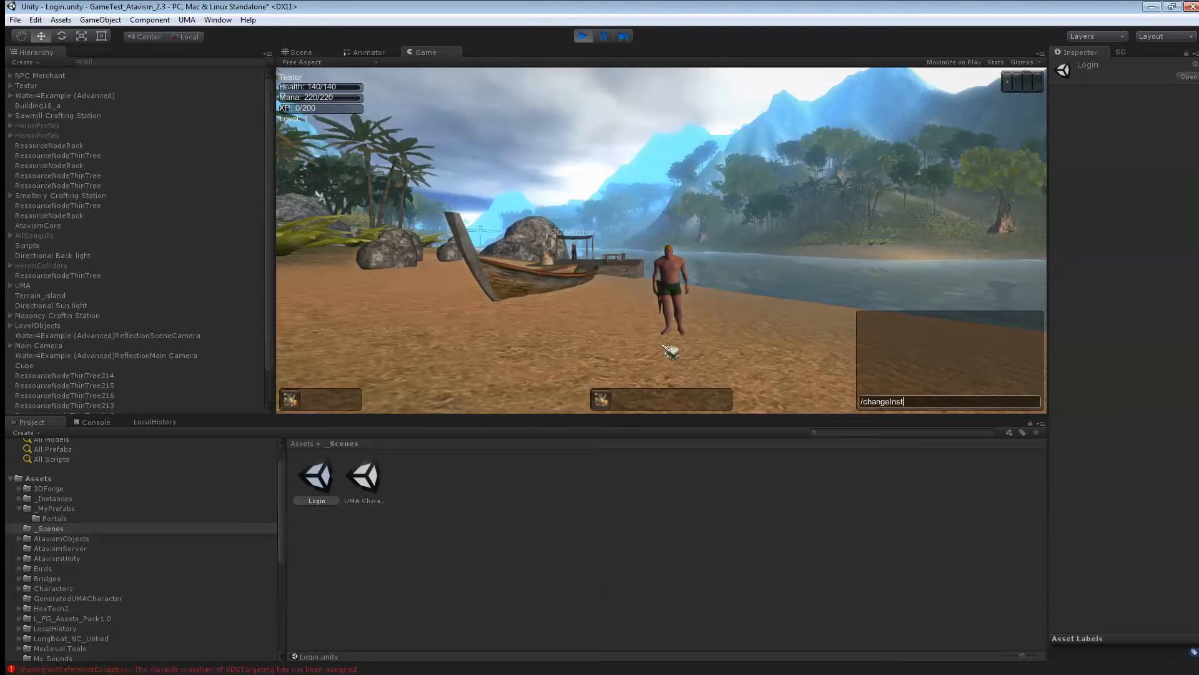